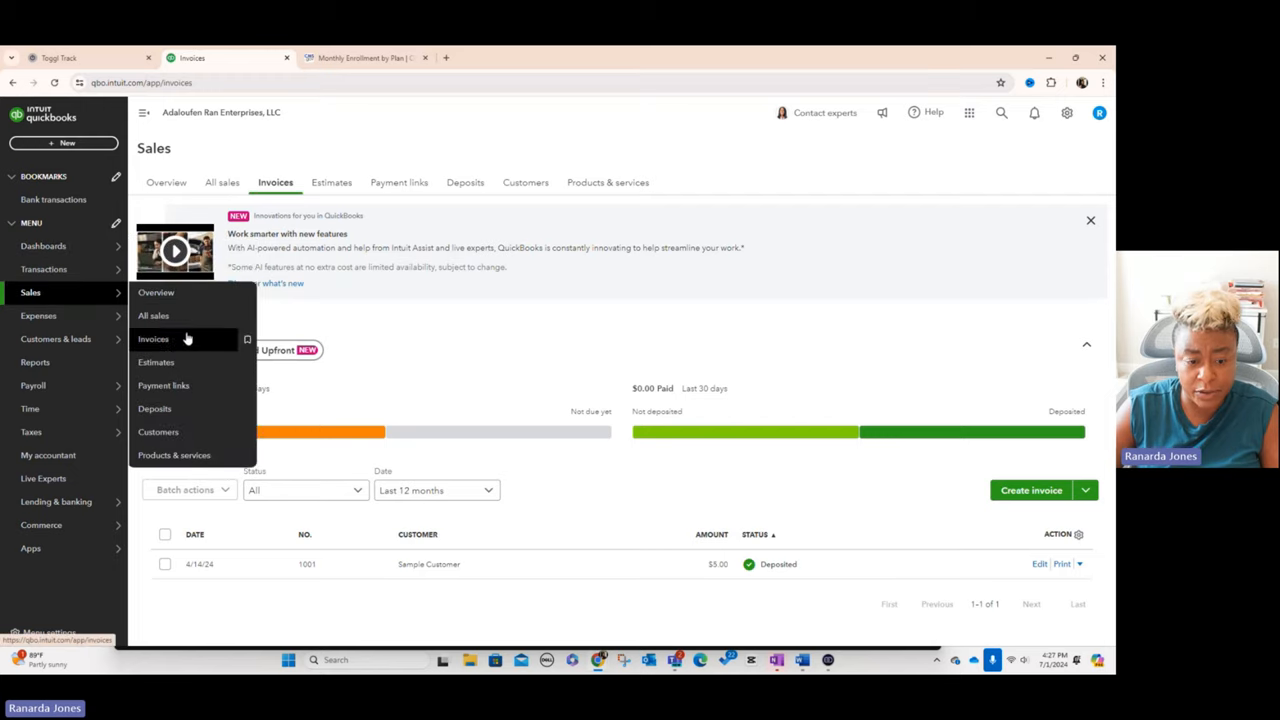
From the invoices list, start a new invoice billed to Sample Customer and check the billing address.
left_click(152, 338)
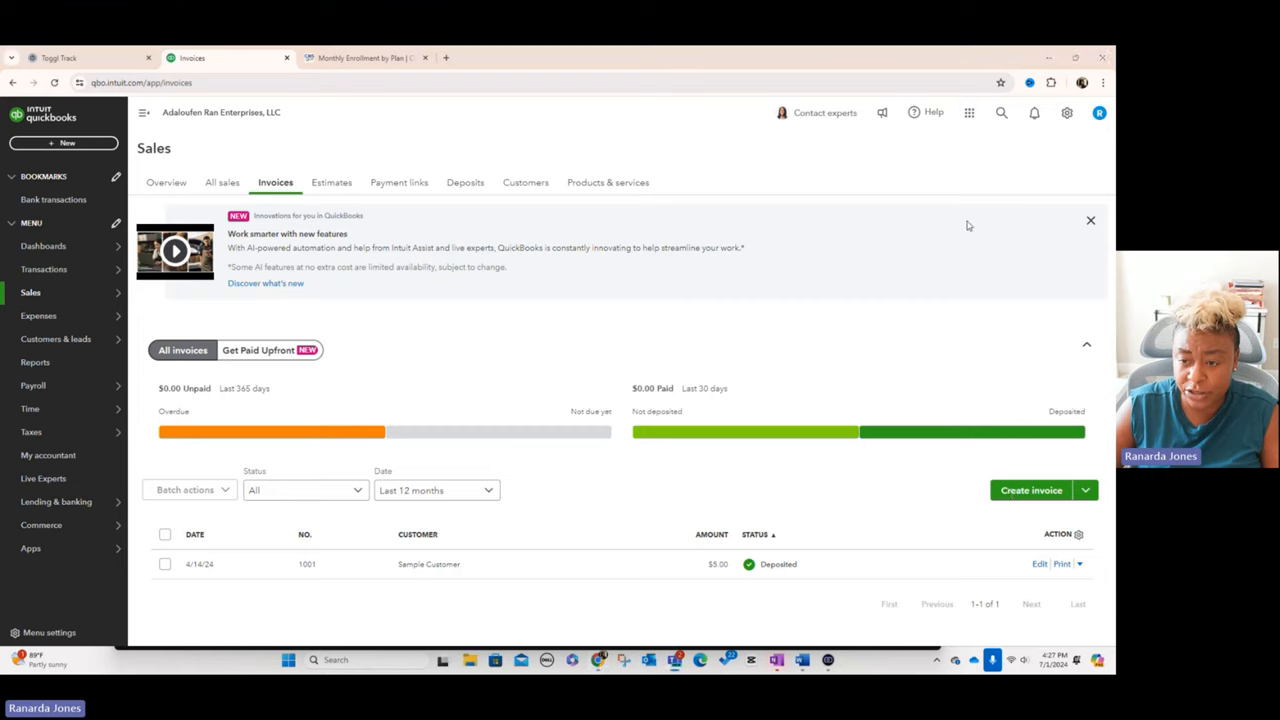
mouse_move(970, 180)
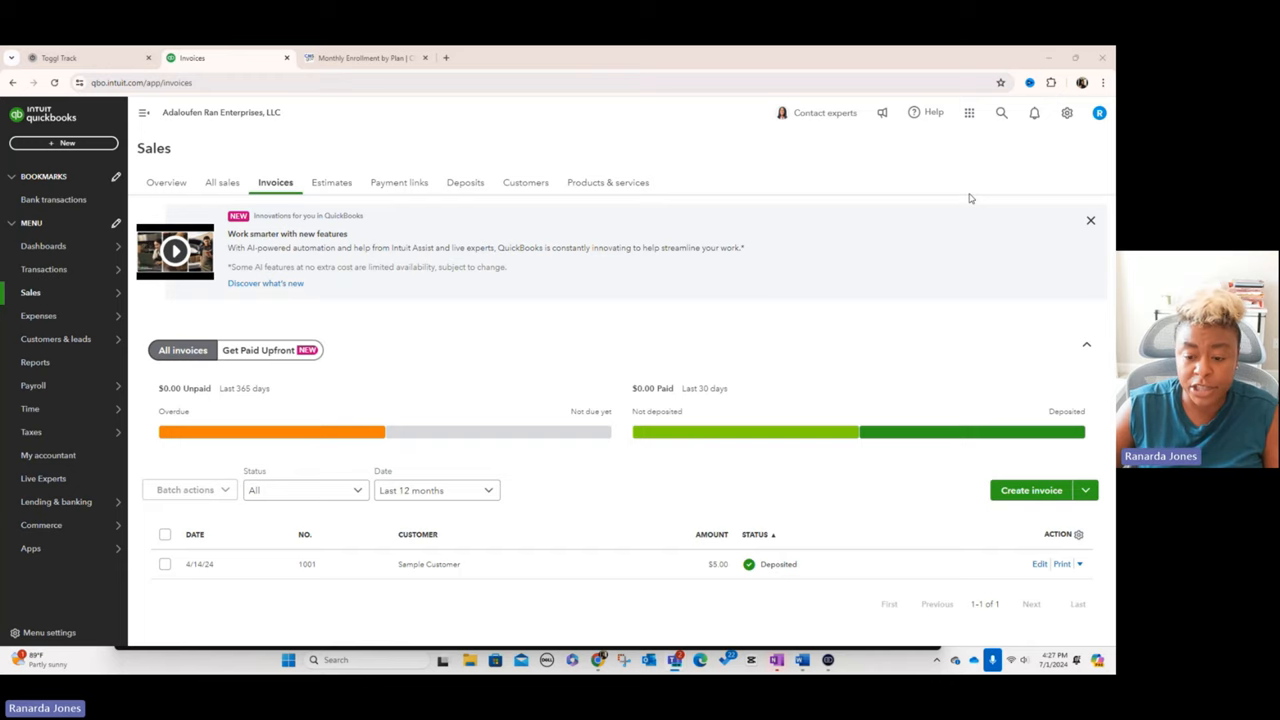
left_click(1080, 564)
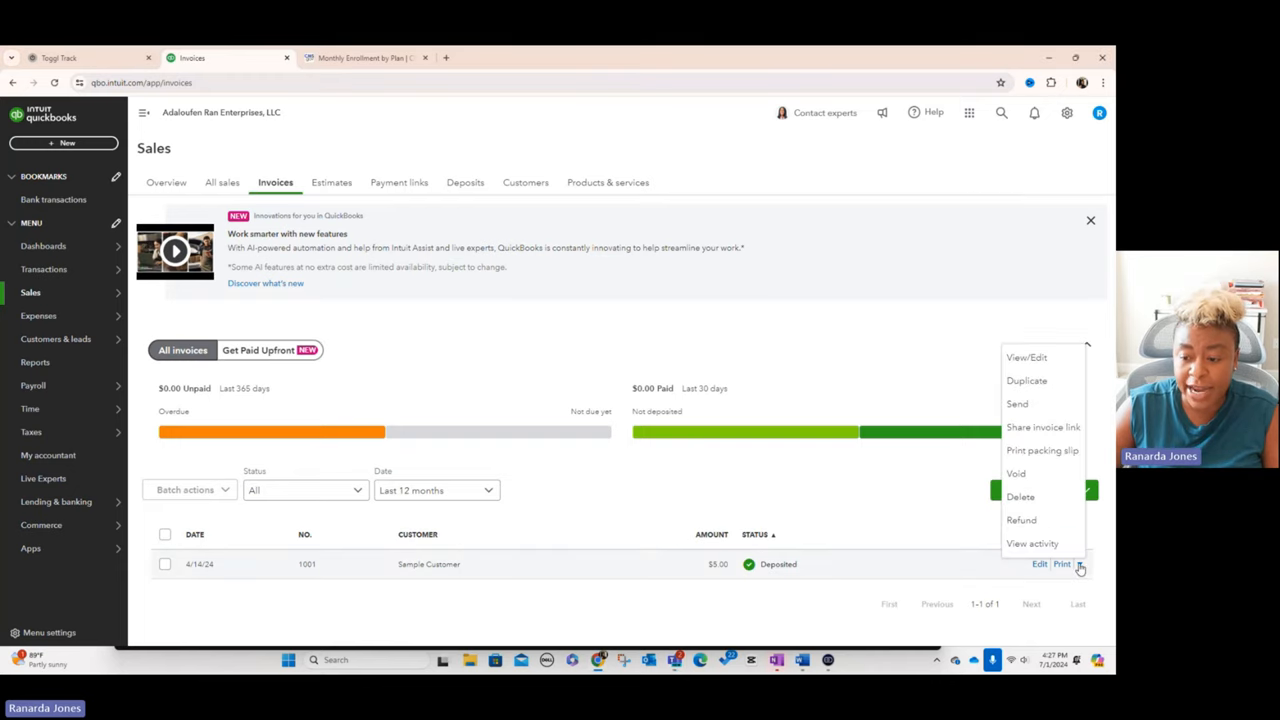
mouse_move(1048, 390)
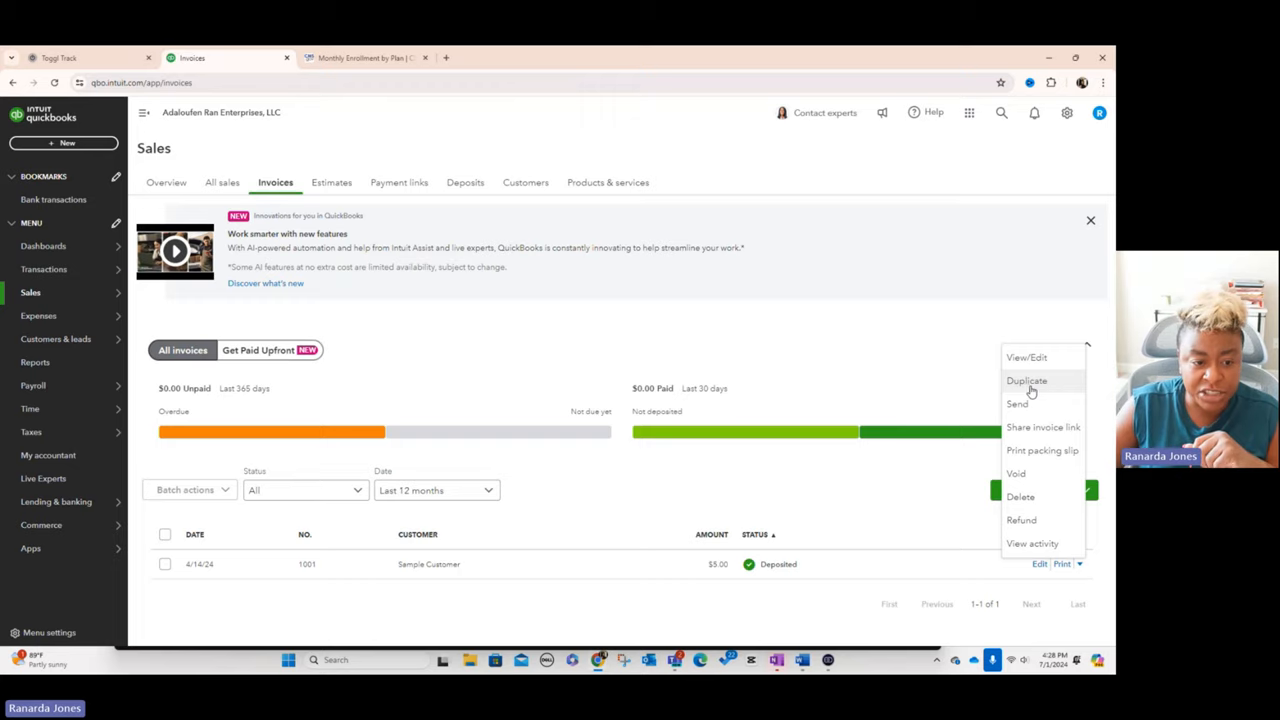
mouse_move(548, 374)
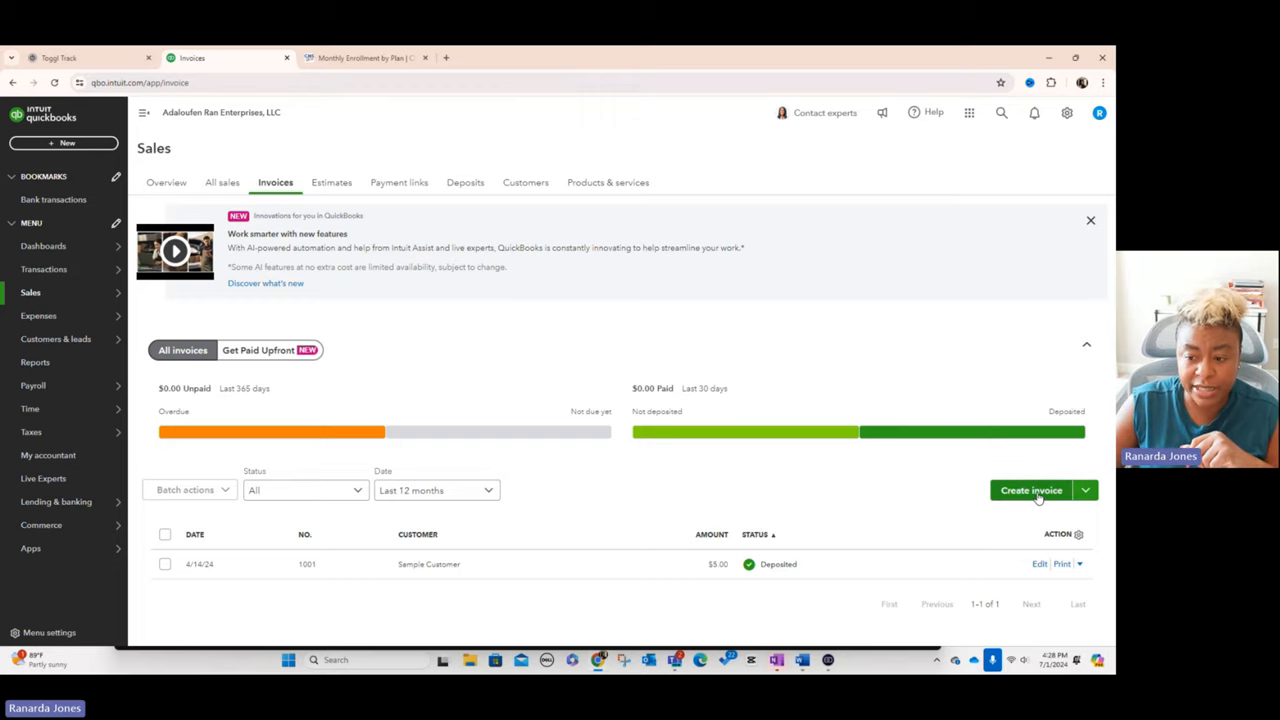
left_click(1032, 490)
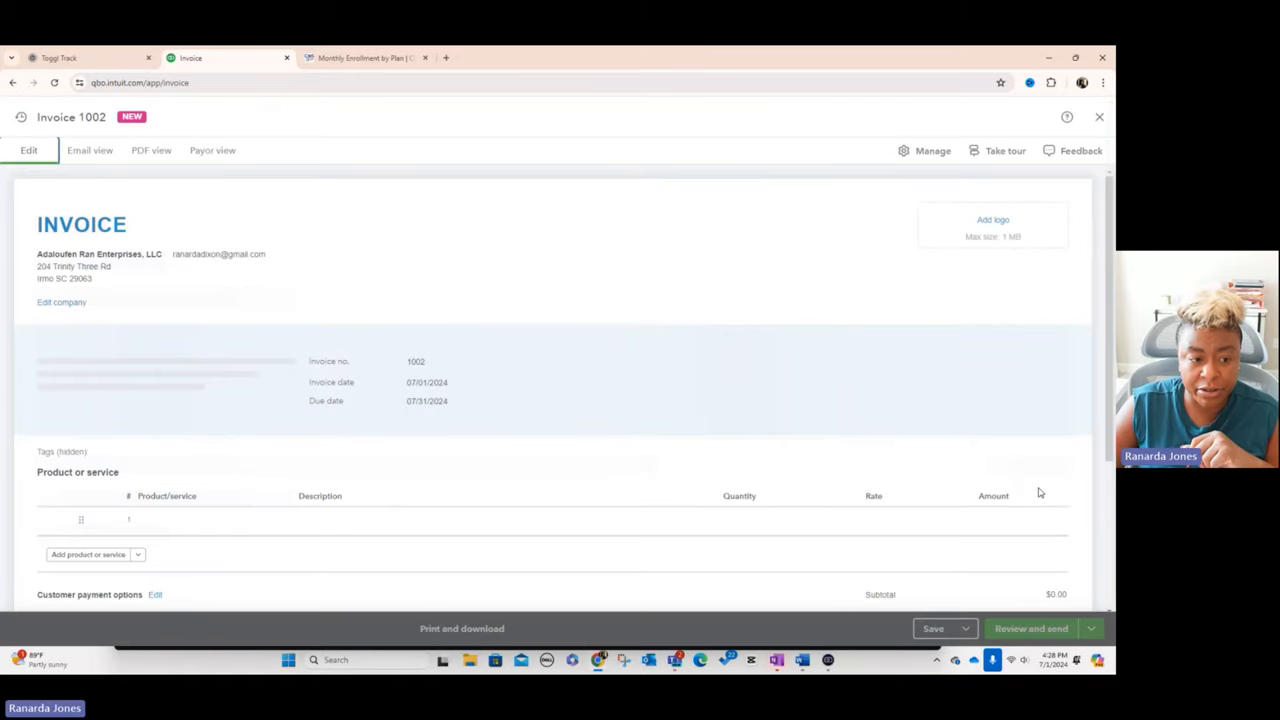
left_click(932, 150)
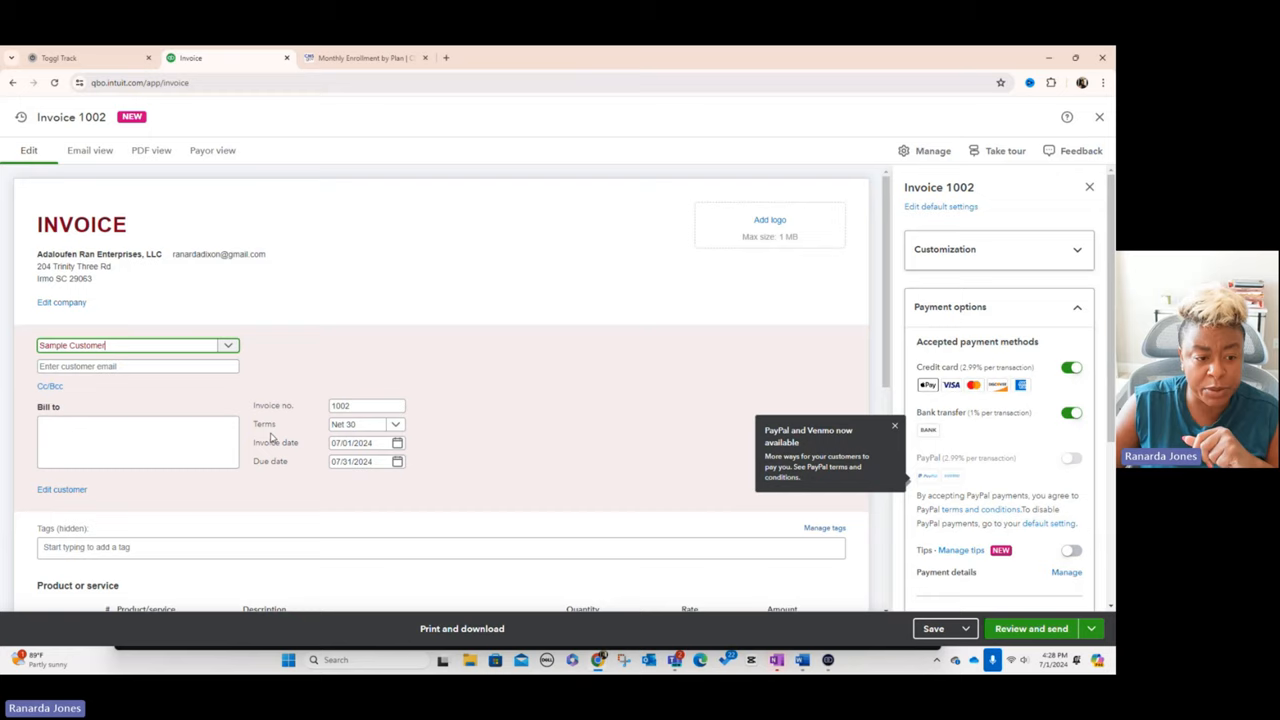
left_click(136, 442)
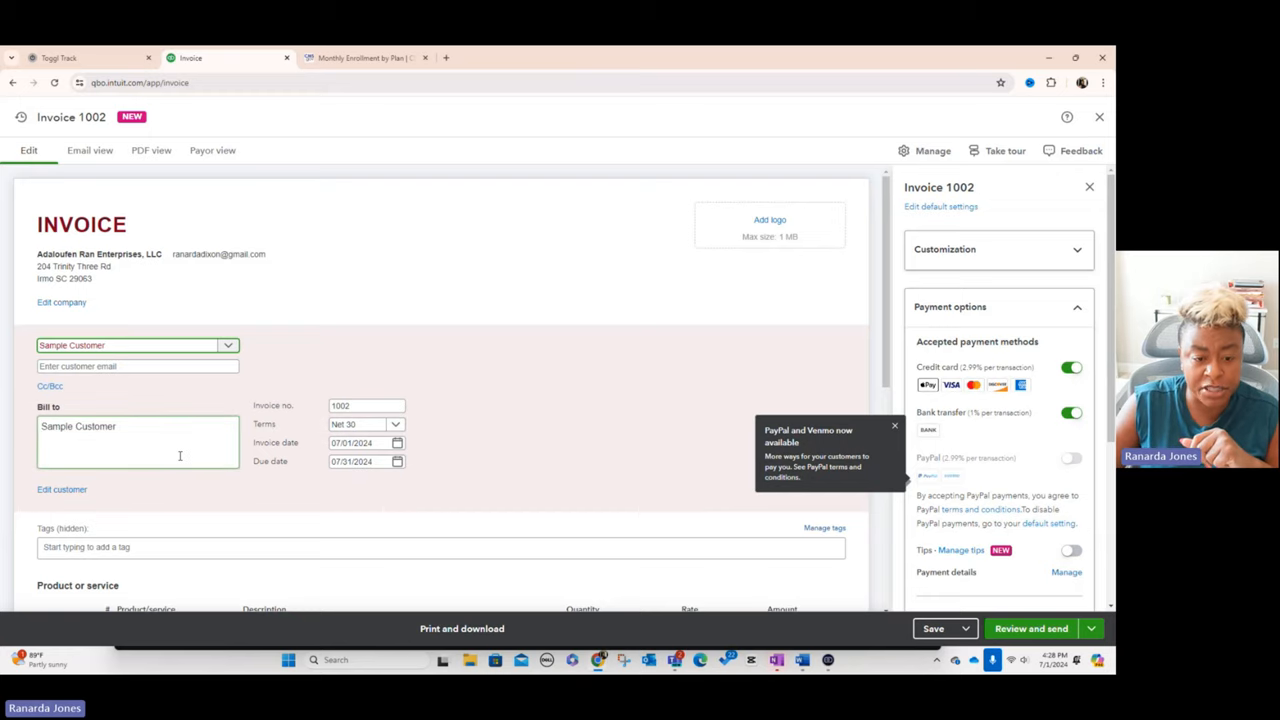
Review the Cc/Bcc copy recipients and leave them empty.
scroll("down", 3)
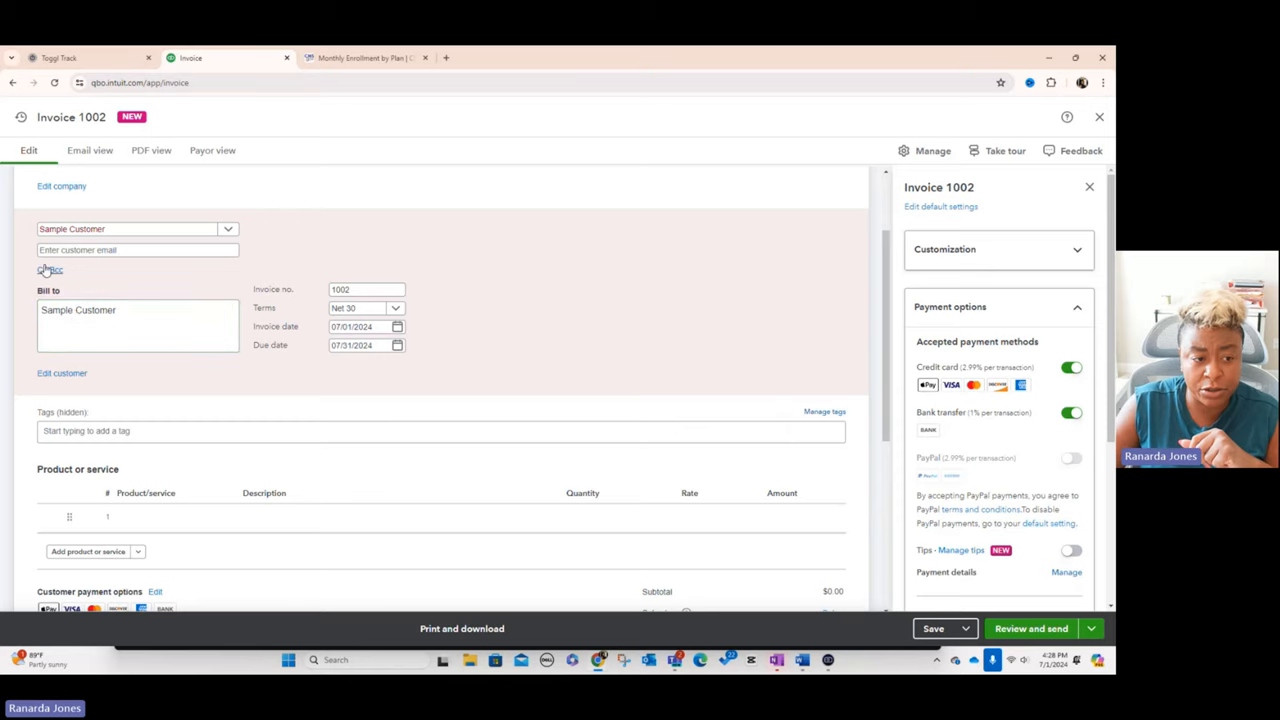
left_click(48, 270)
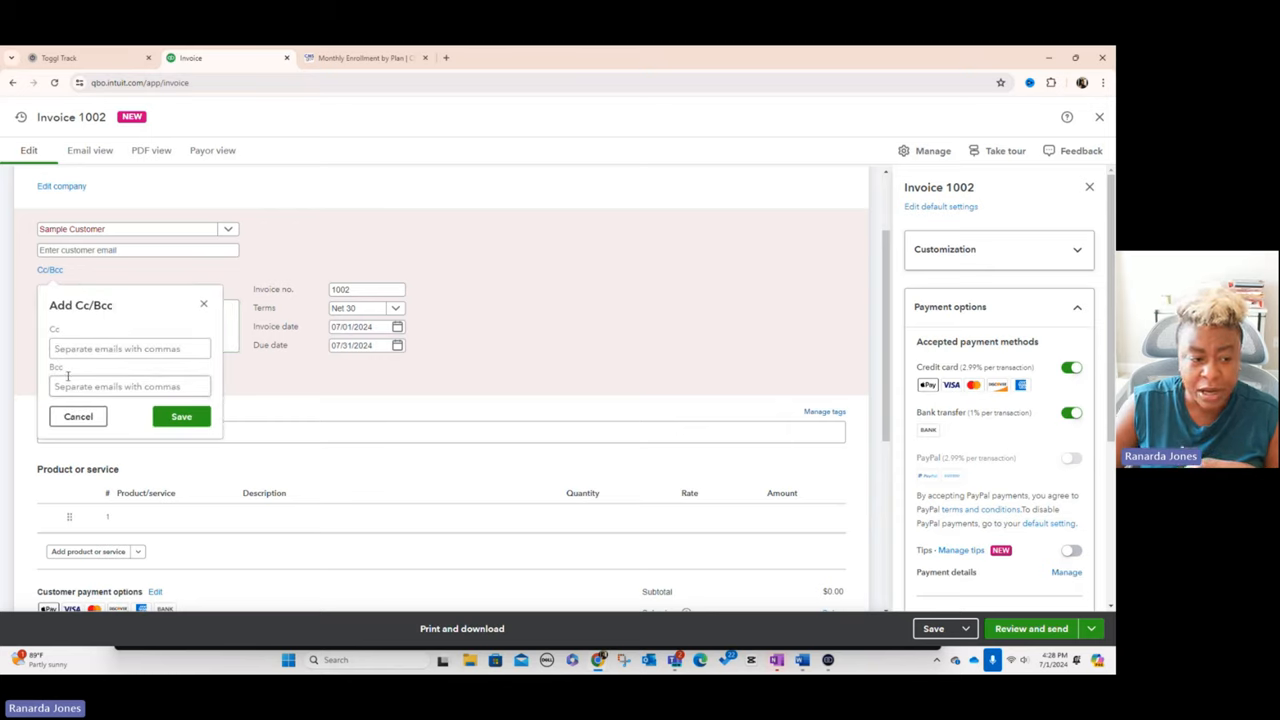
left_click(128, 348)
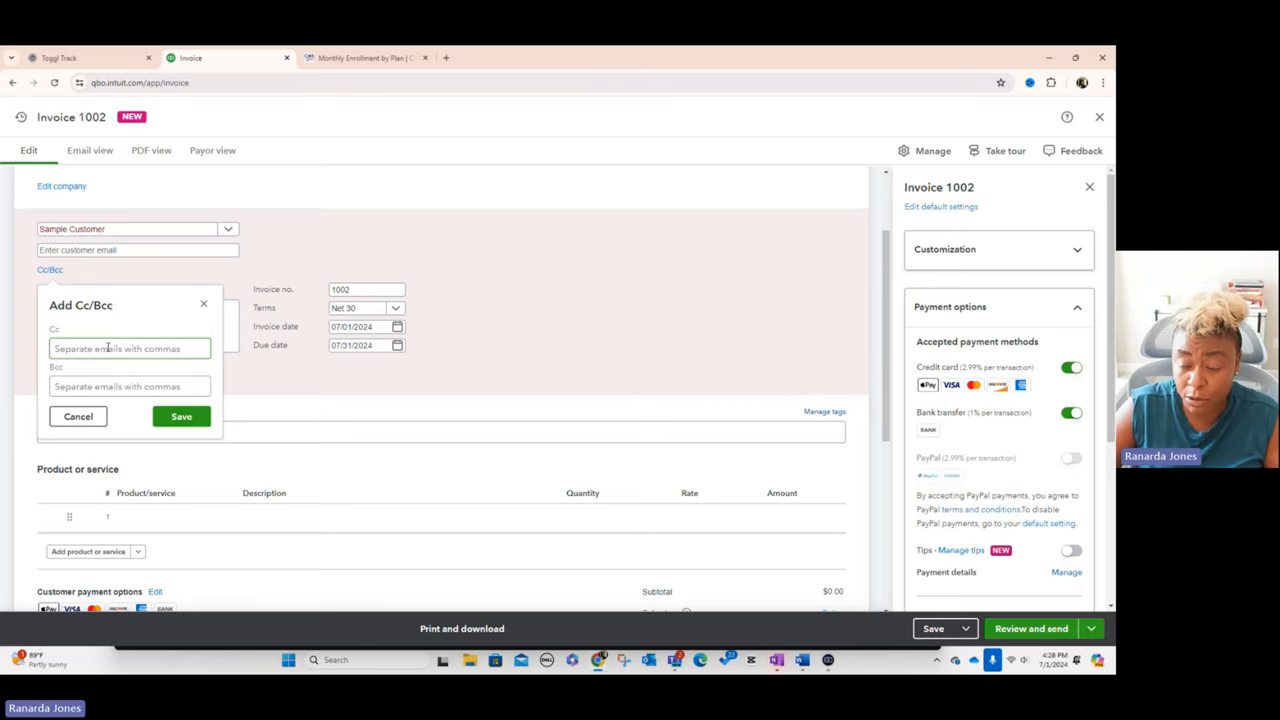
left_click(78, 416)
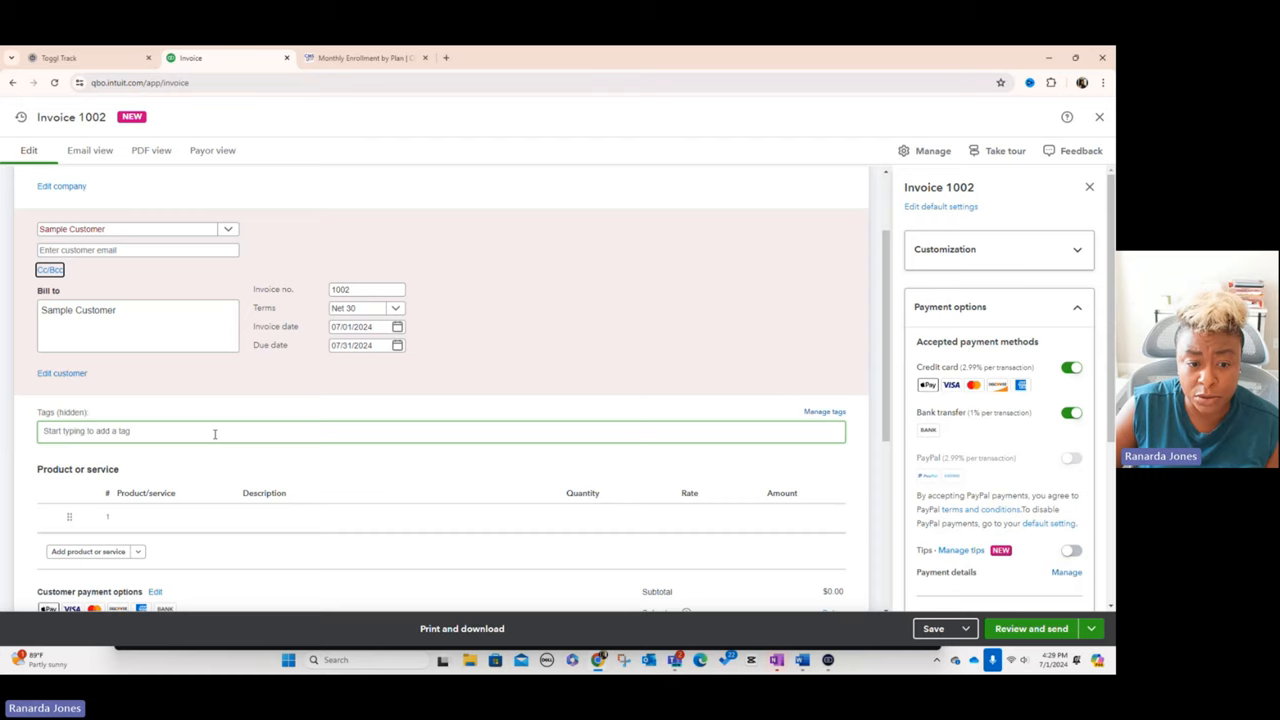
Add the note 'PO Number' to the customer and set the first product line to Services.
scroll("down", 3)
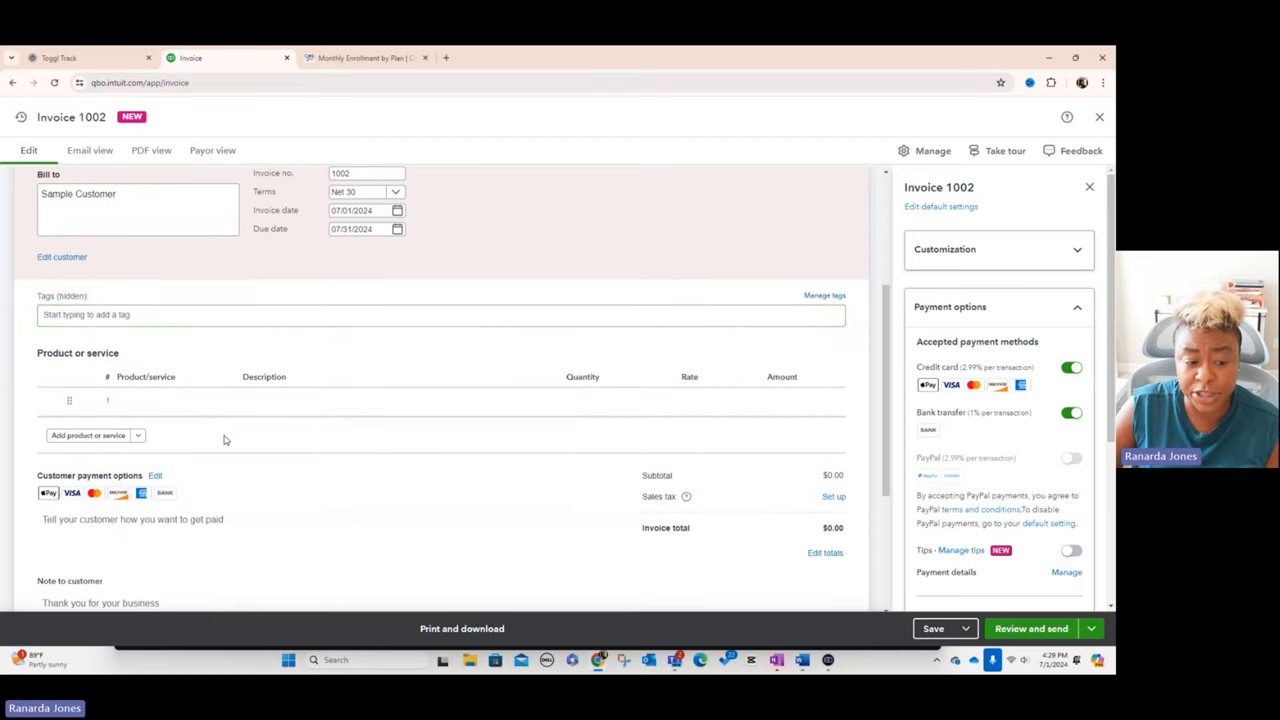
scroll("down", 3)
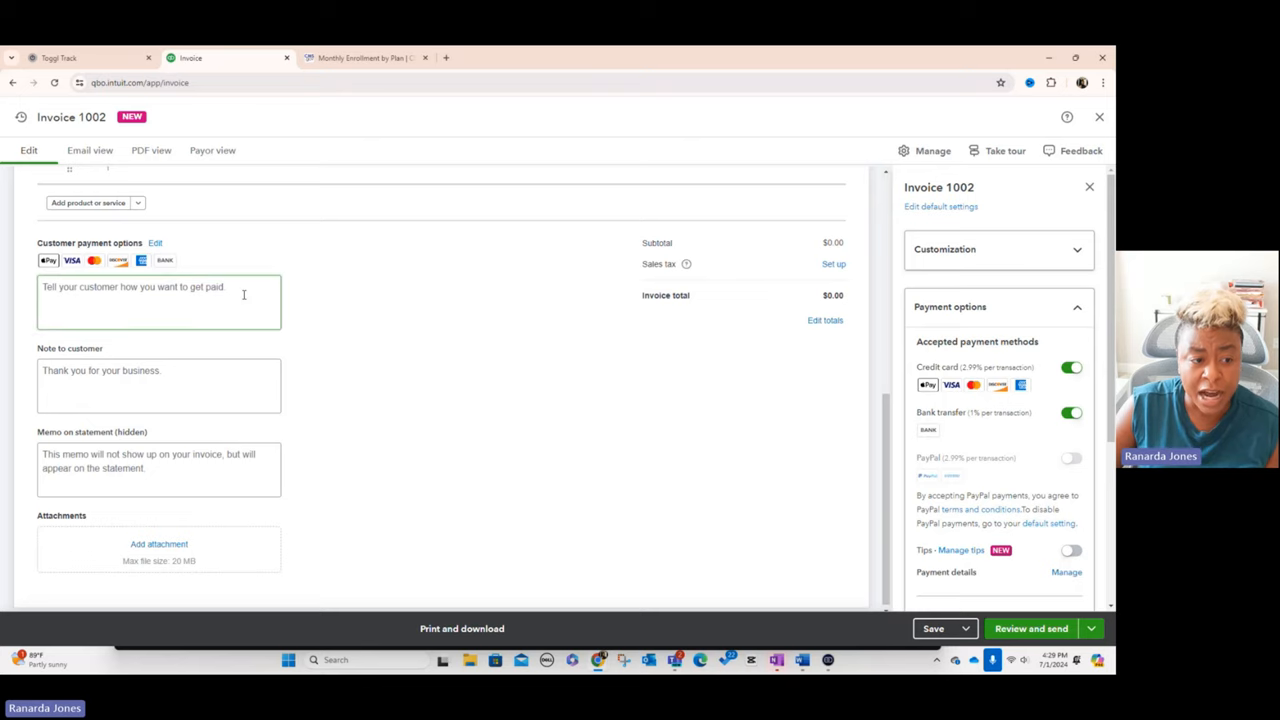
left_click(158, 384)
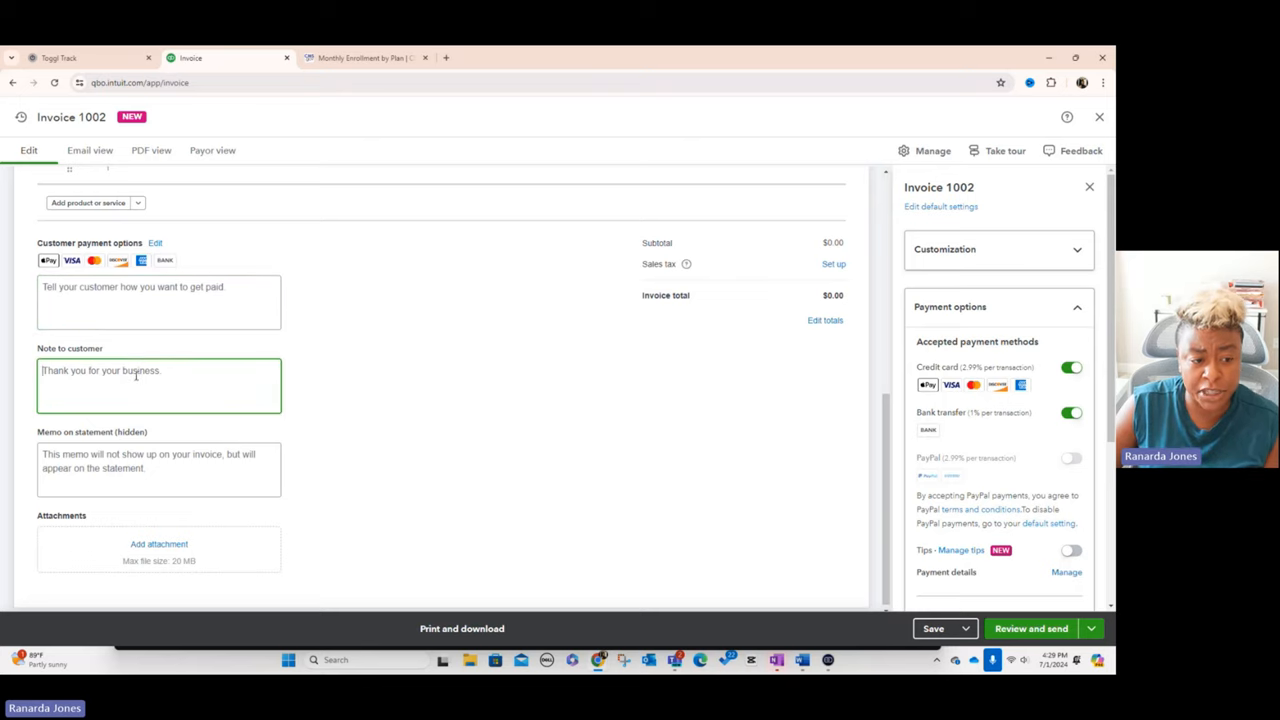
type("PO")
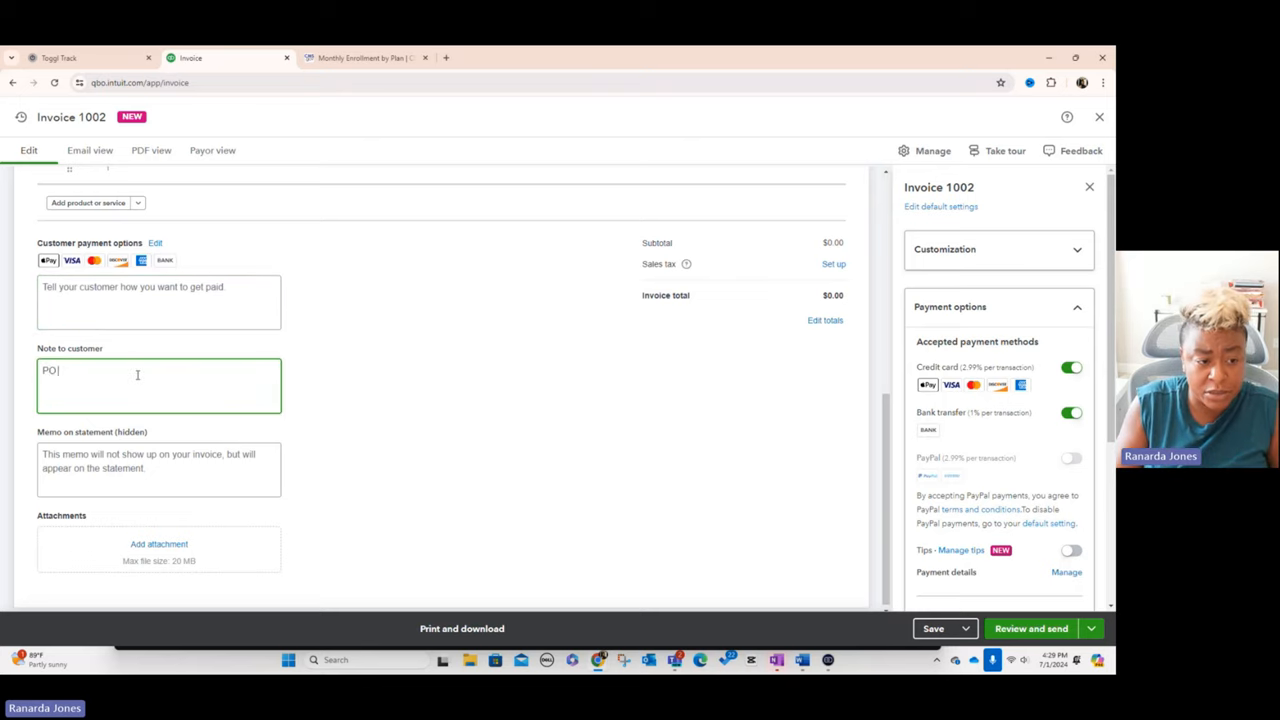
type("Number")
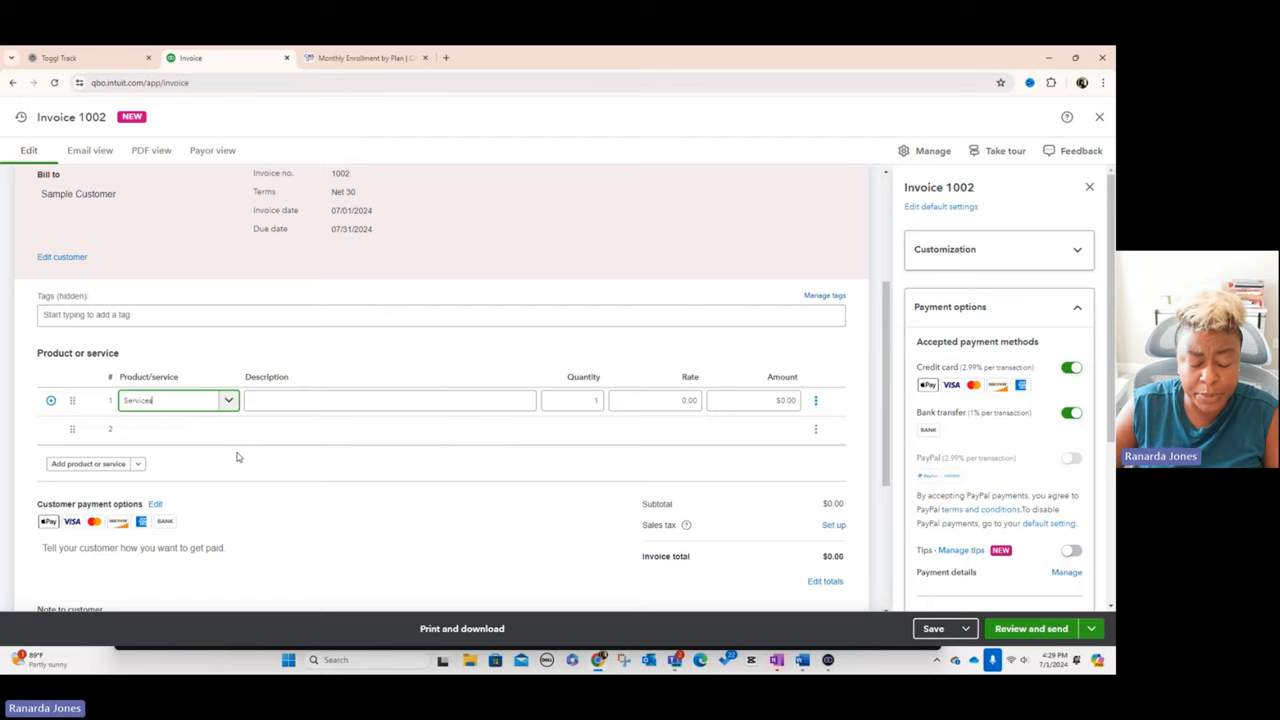
Describe line 1 as the Stars Adherence Package, monthly comprehensive Star Adherence package, June 2024.
left_click(388, 400)
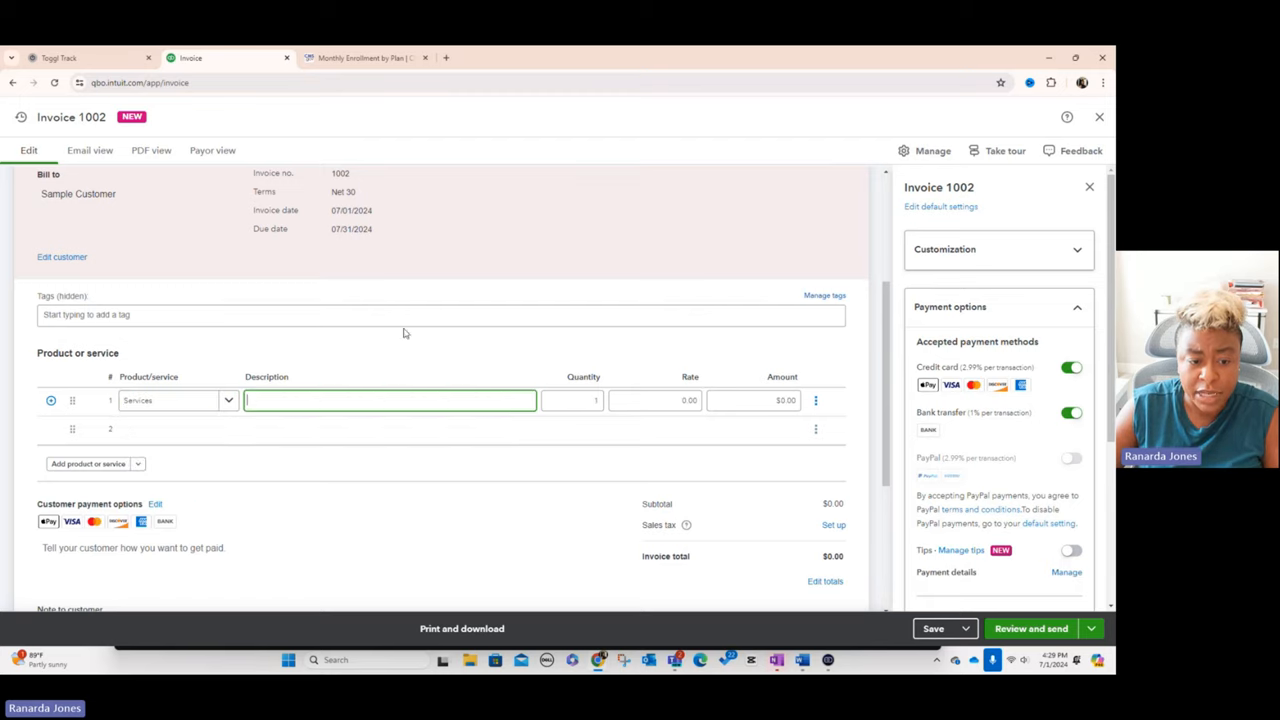
type("Stars Adherence Package:")
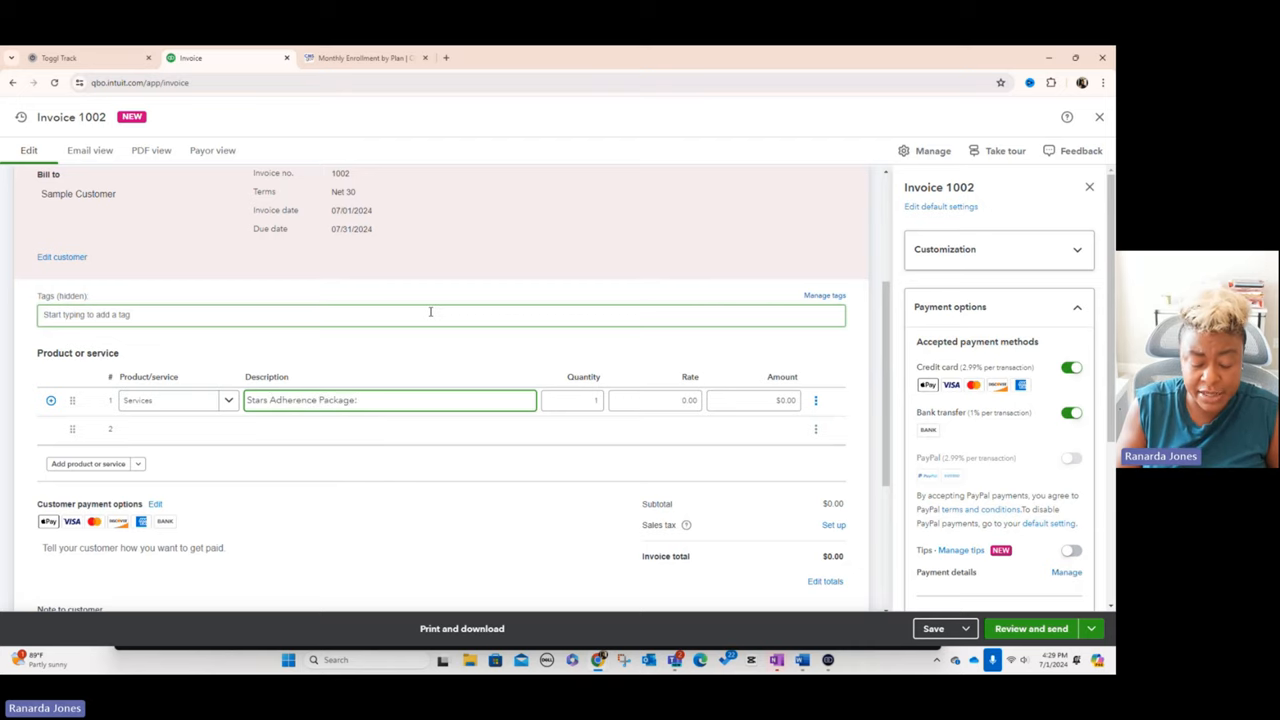
type("Monthy")
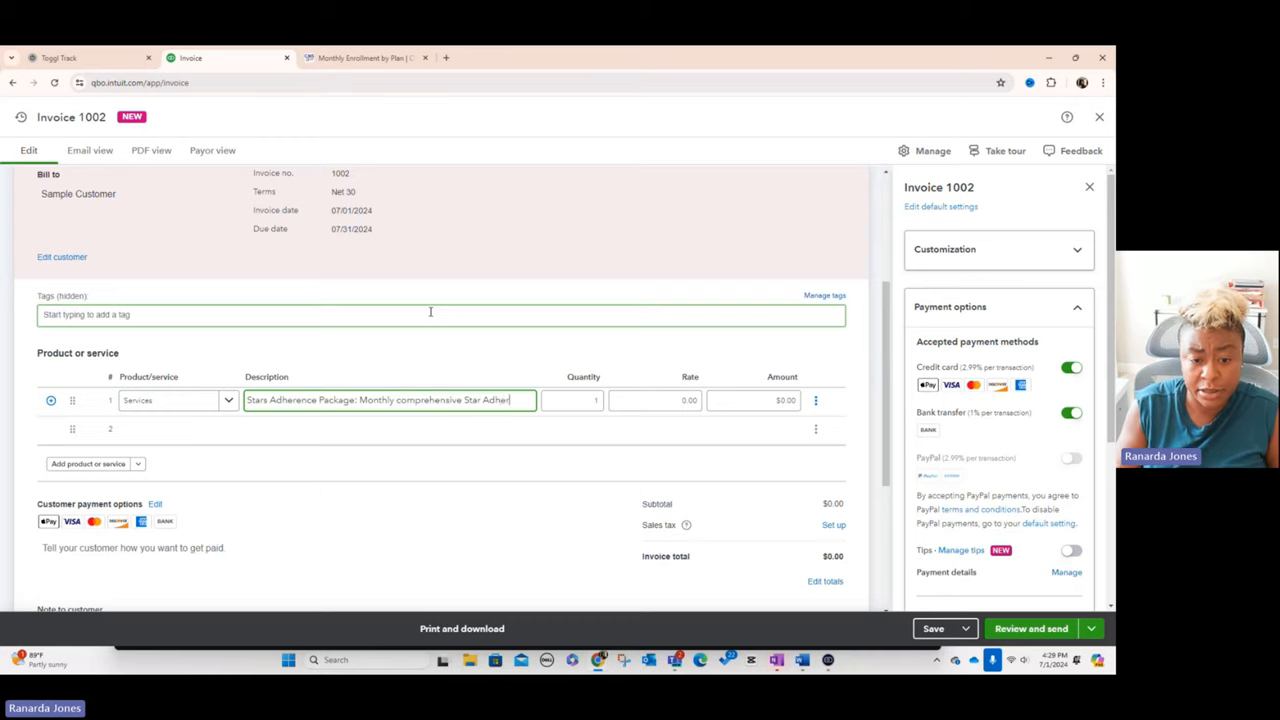
type("package, June 2024")
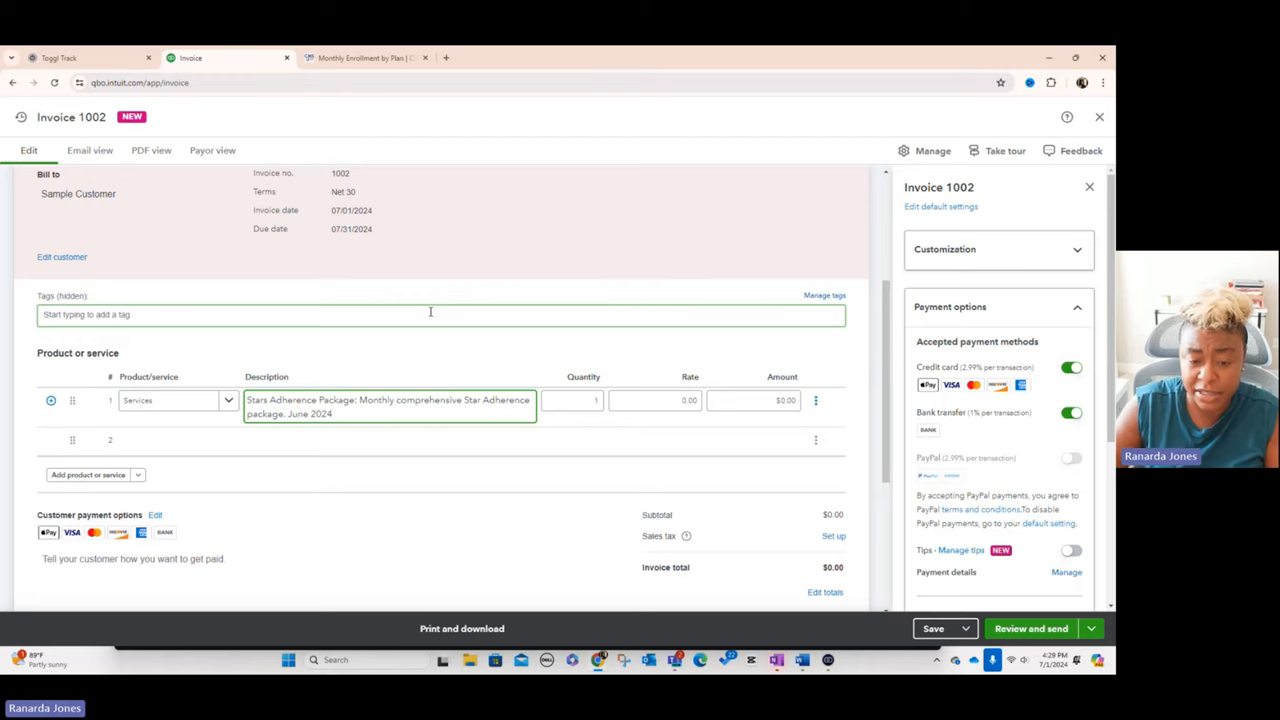
left_click(572, 400)
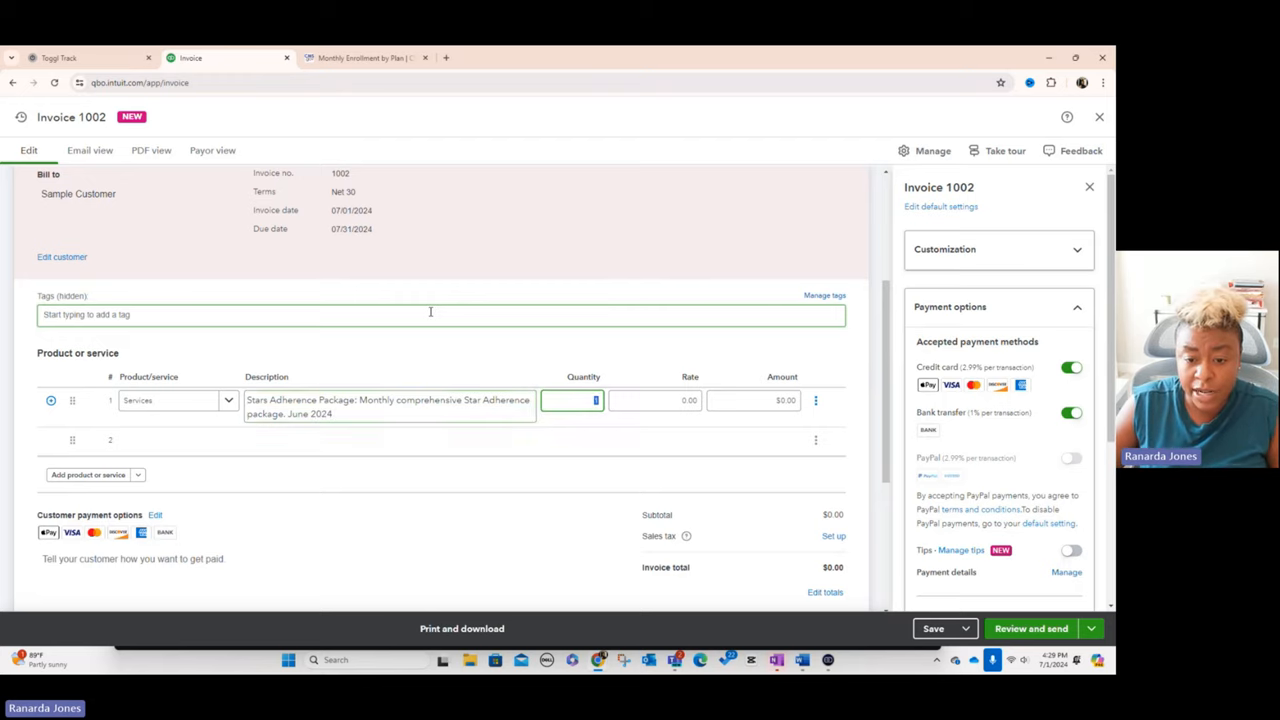
left_click(656, 400)
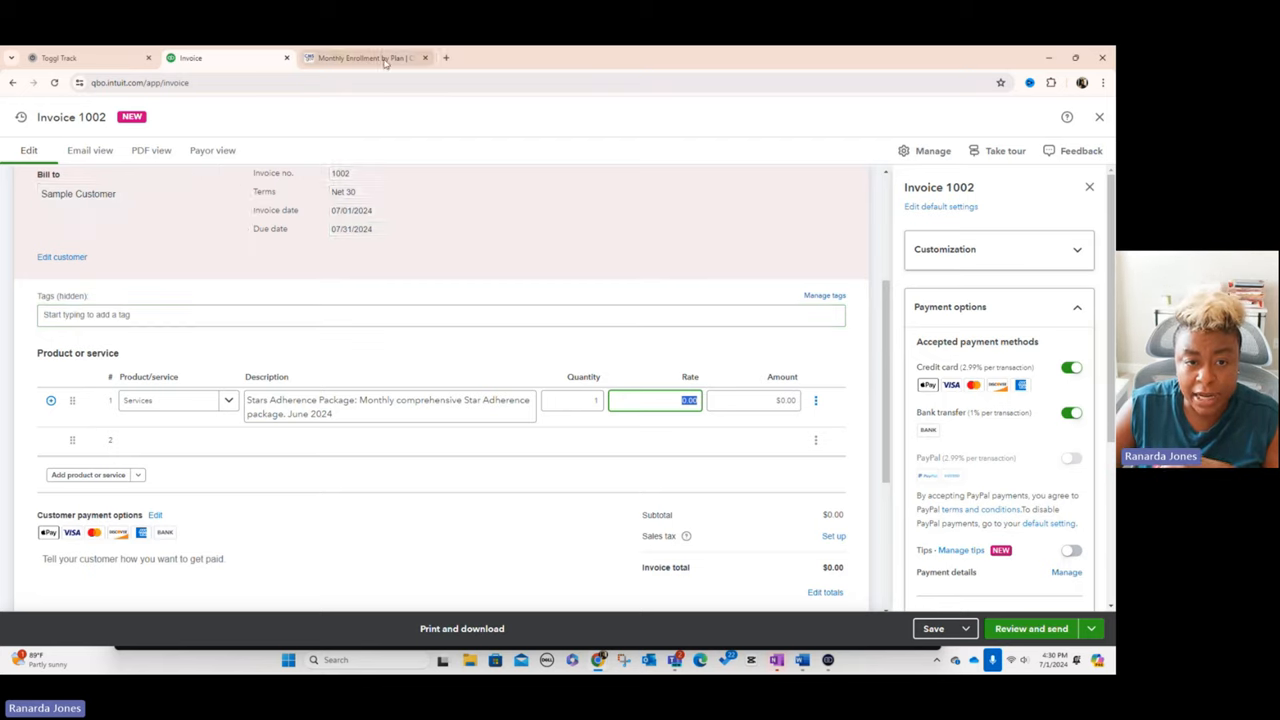
mouse_move(370, 56)
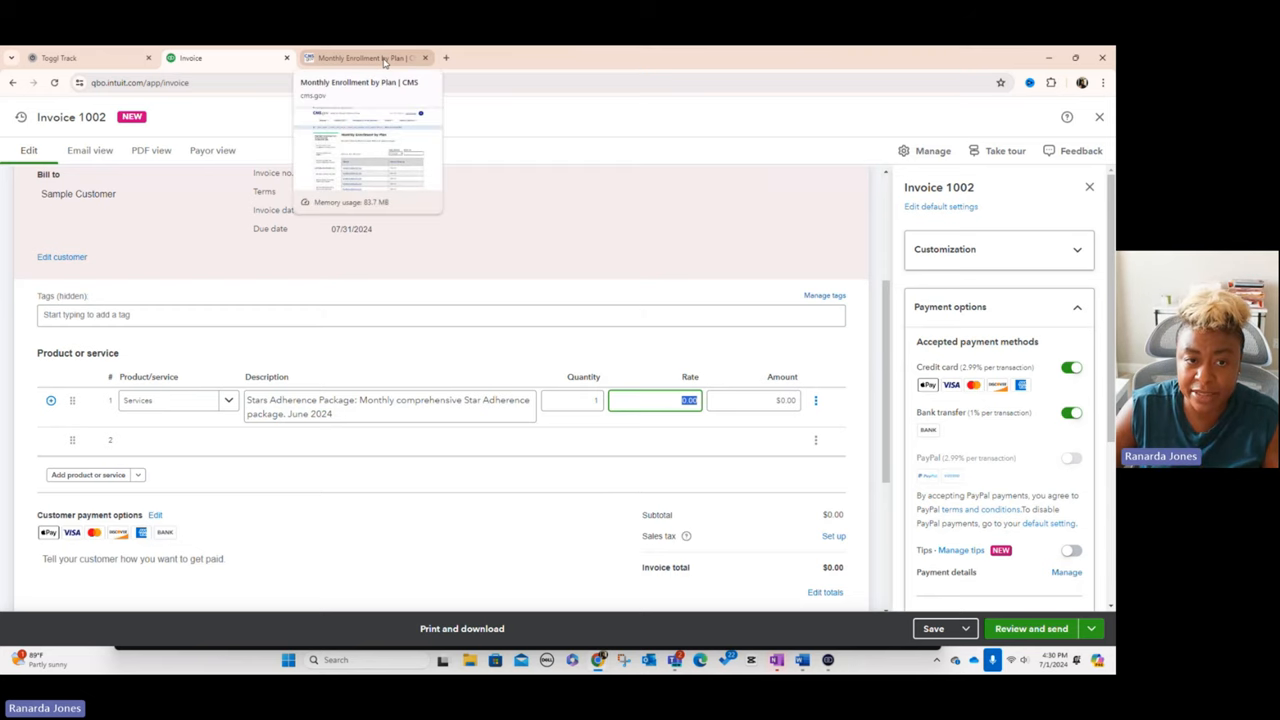
On the CMS page, download the 2024-06 Monthly Enrollment by Plan report zip.
left_click(364, 56)
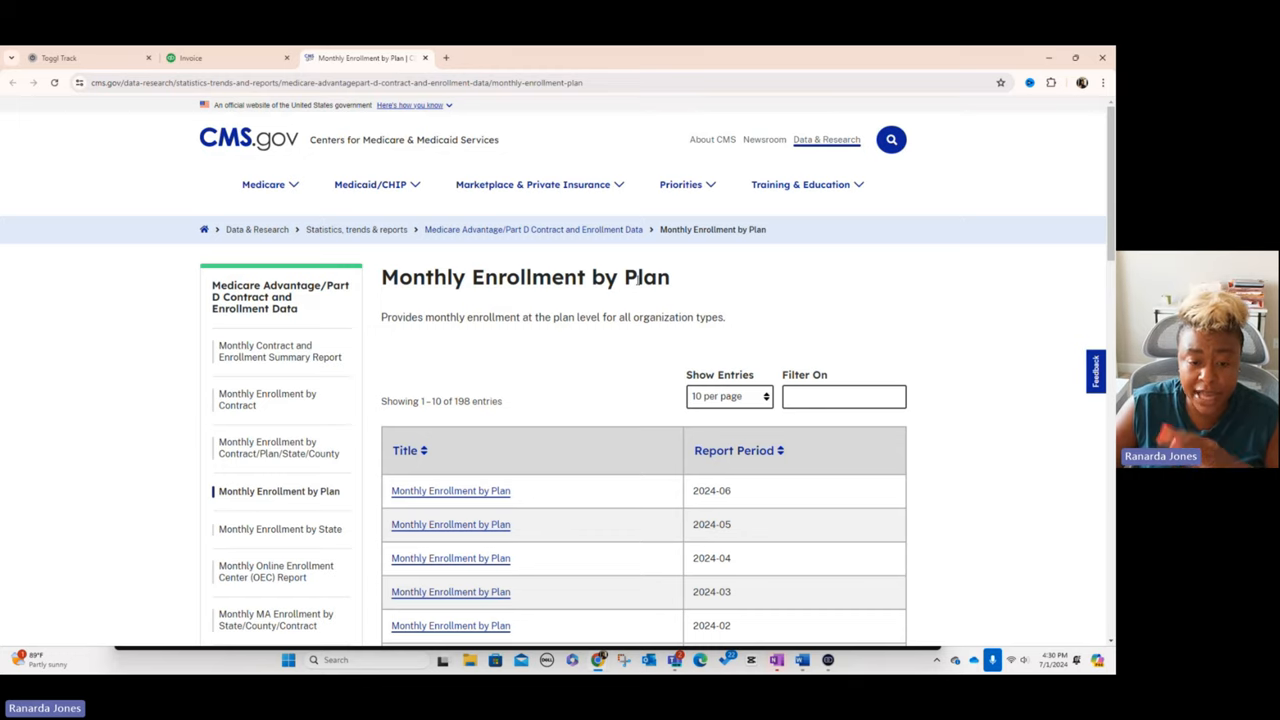
left_click(450, 490)
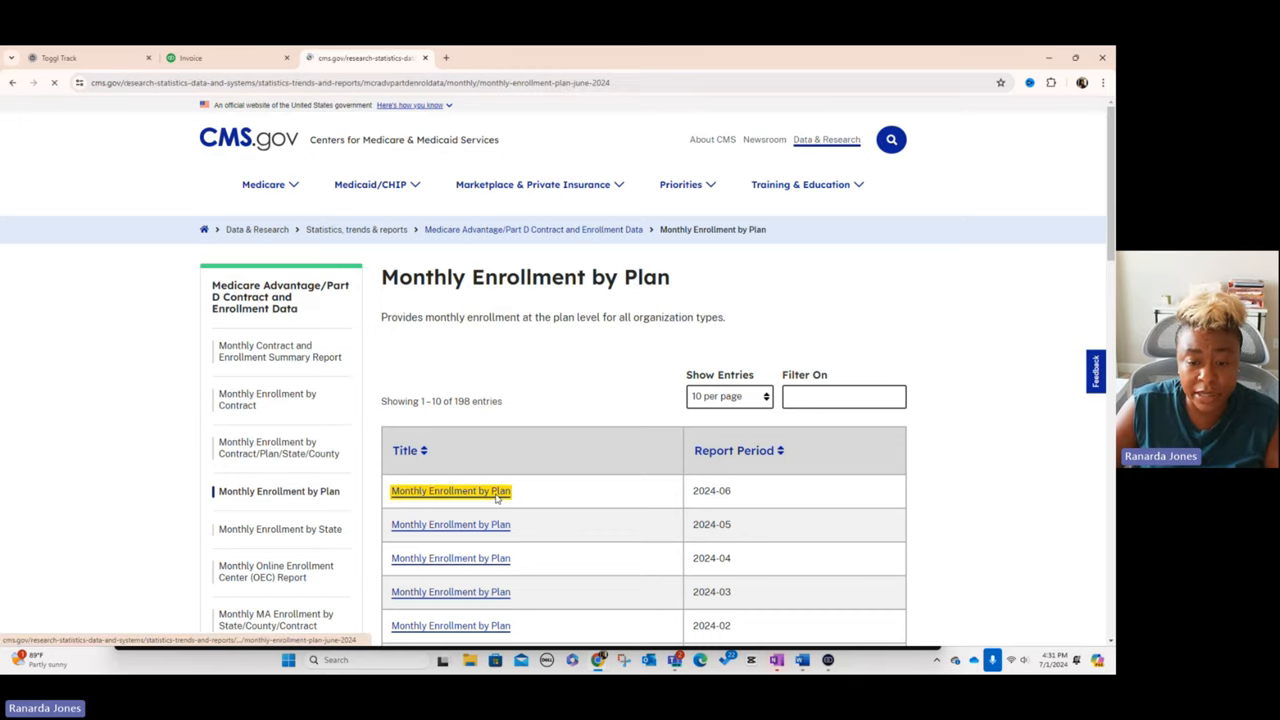
left_click(450, 490)
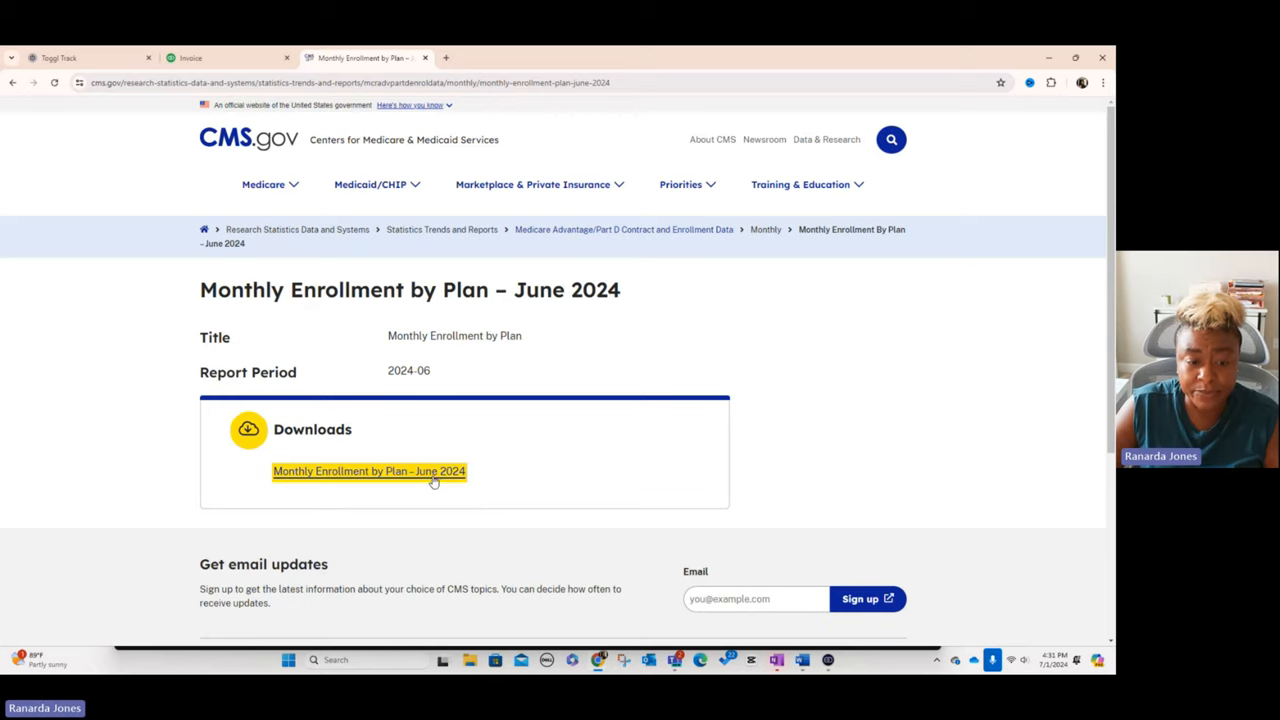
left_click(368, 472)
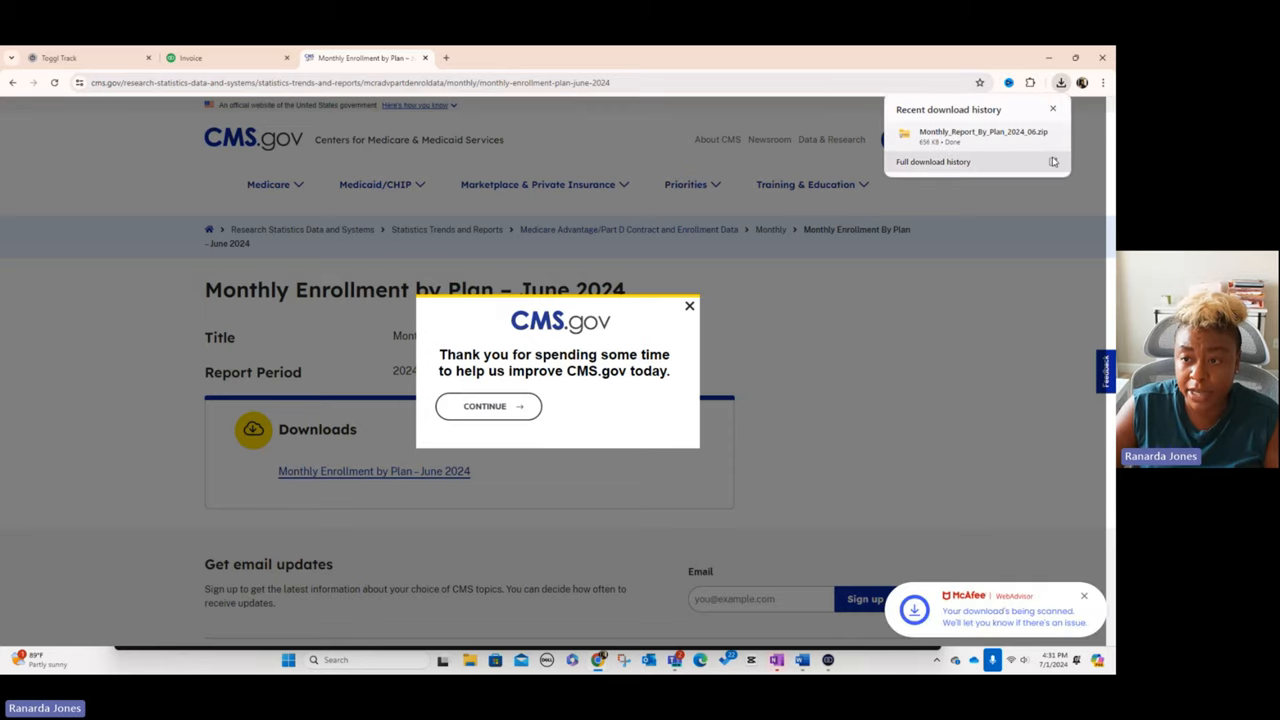
Show the downloaded zip in Downloads and enter the Monthly_Report_By_Plan_2024_06 folder.
left_click(932, 160)
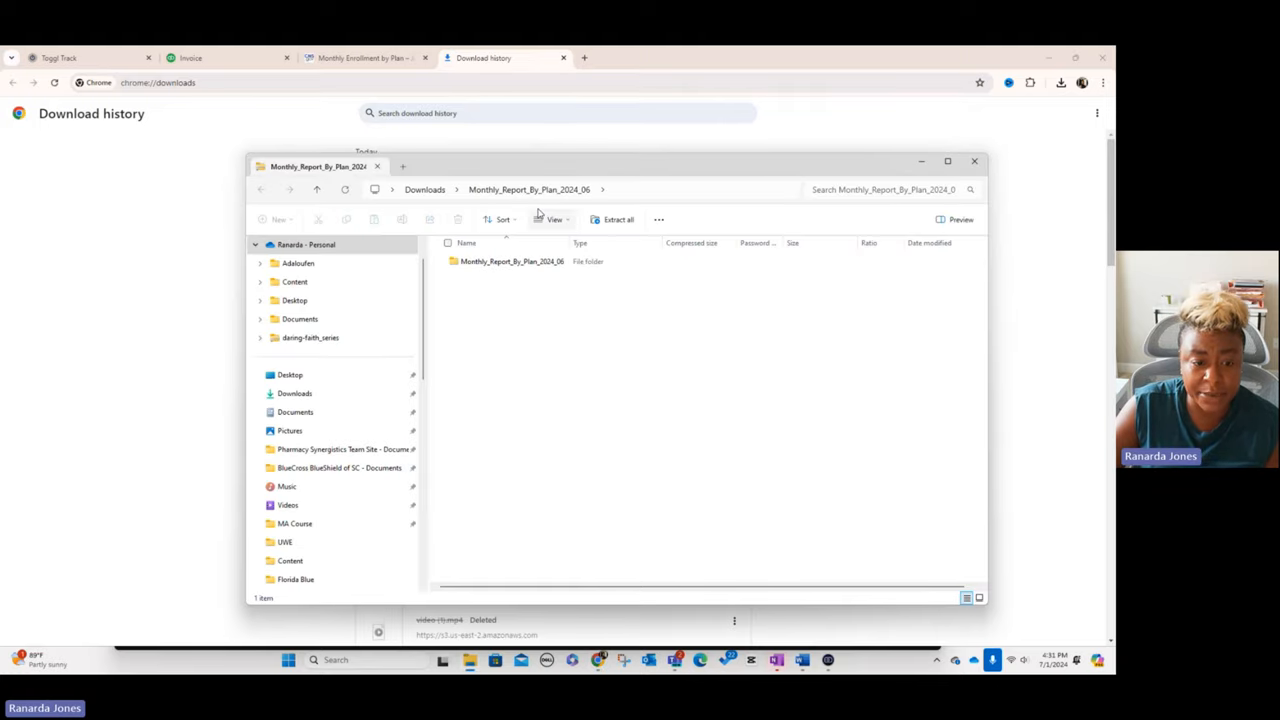
double_click(512, 260)
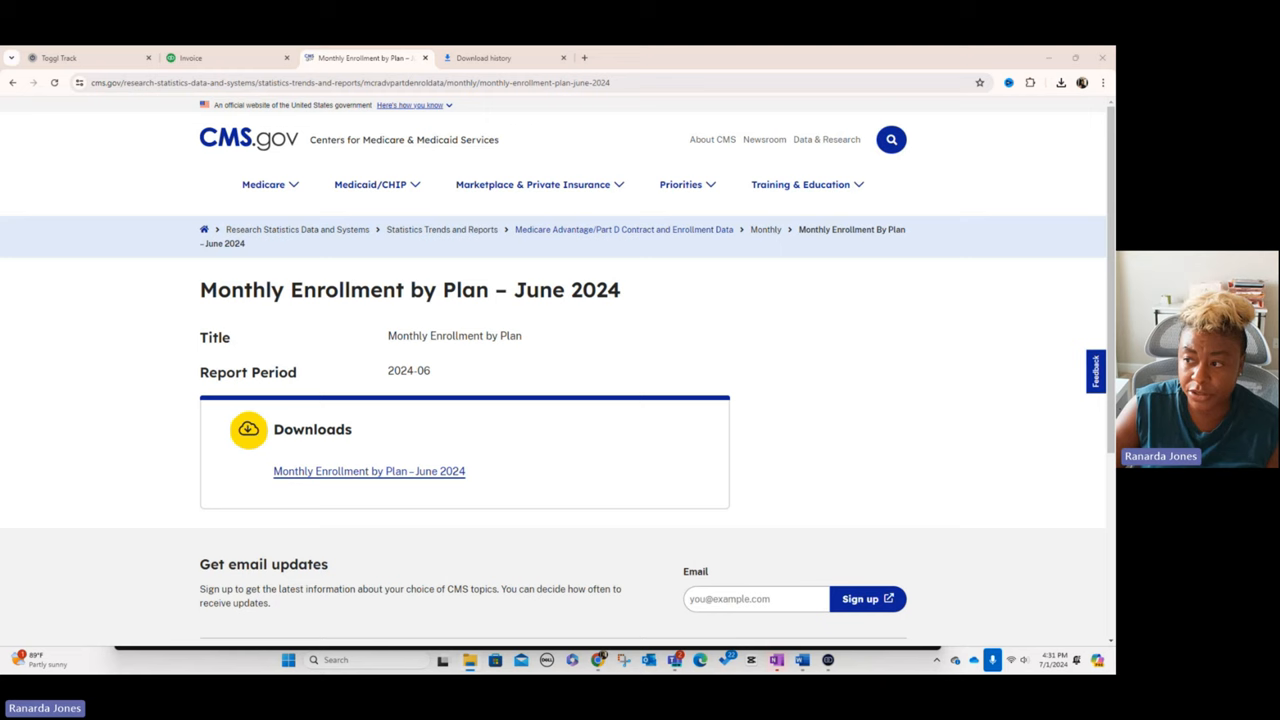
left_click(368, 472)
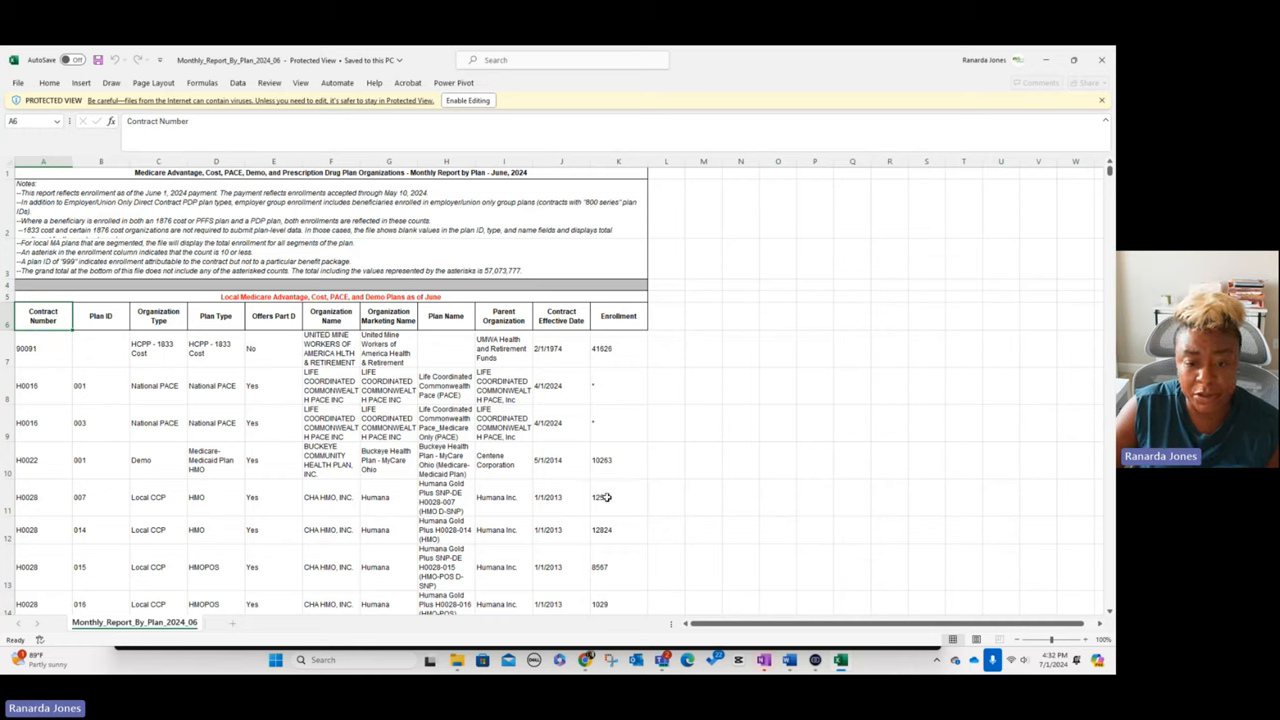
Return to the browser after reading the H0028 enrollment in the Excel report.
left_click(190, 56)
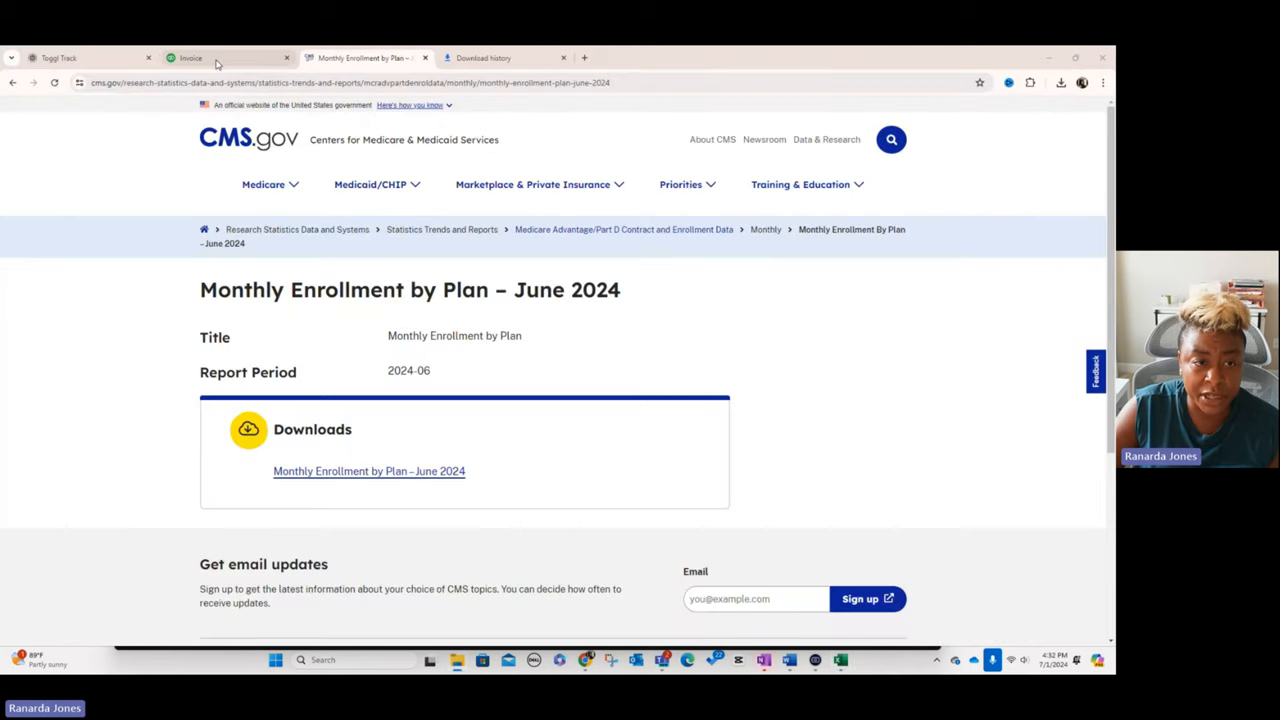
Set the Stars Adherence line to quantity 1259 at rate 1.00 and add H0028 to its description.
left_click(190, 56)
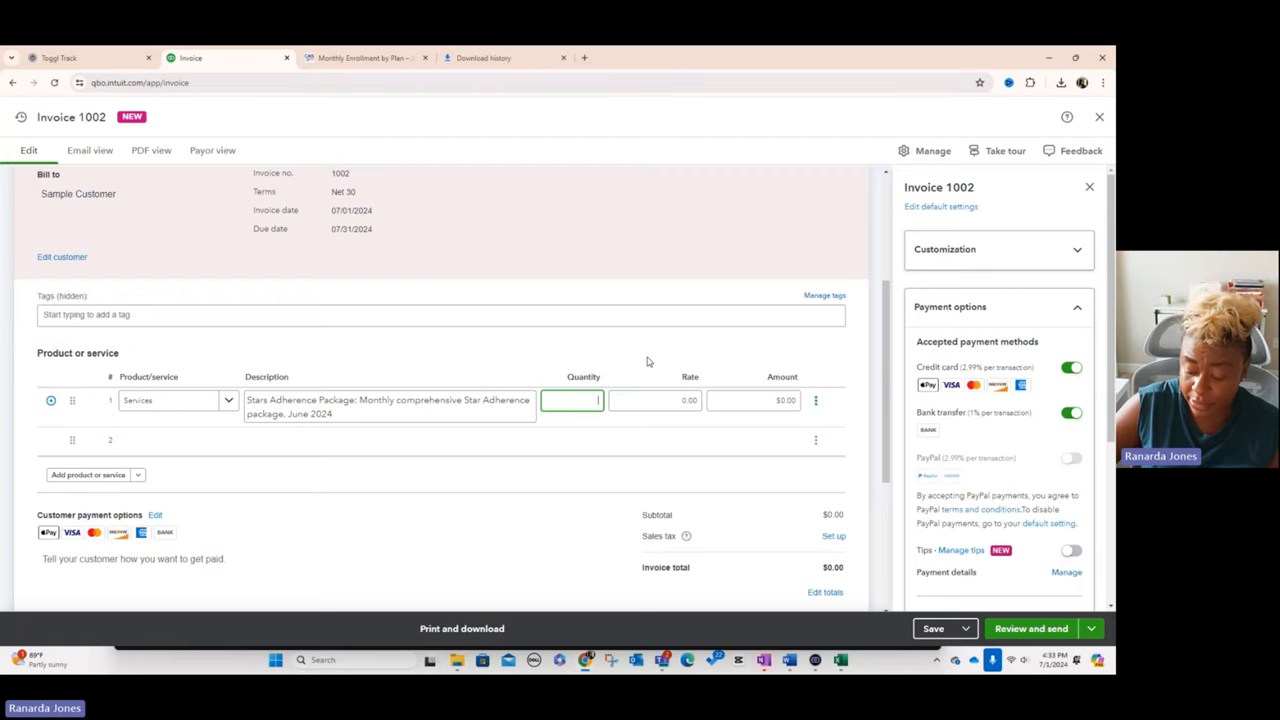
type("1259")
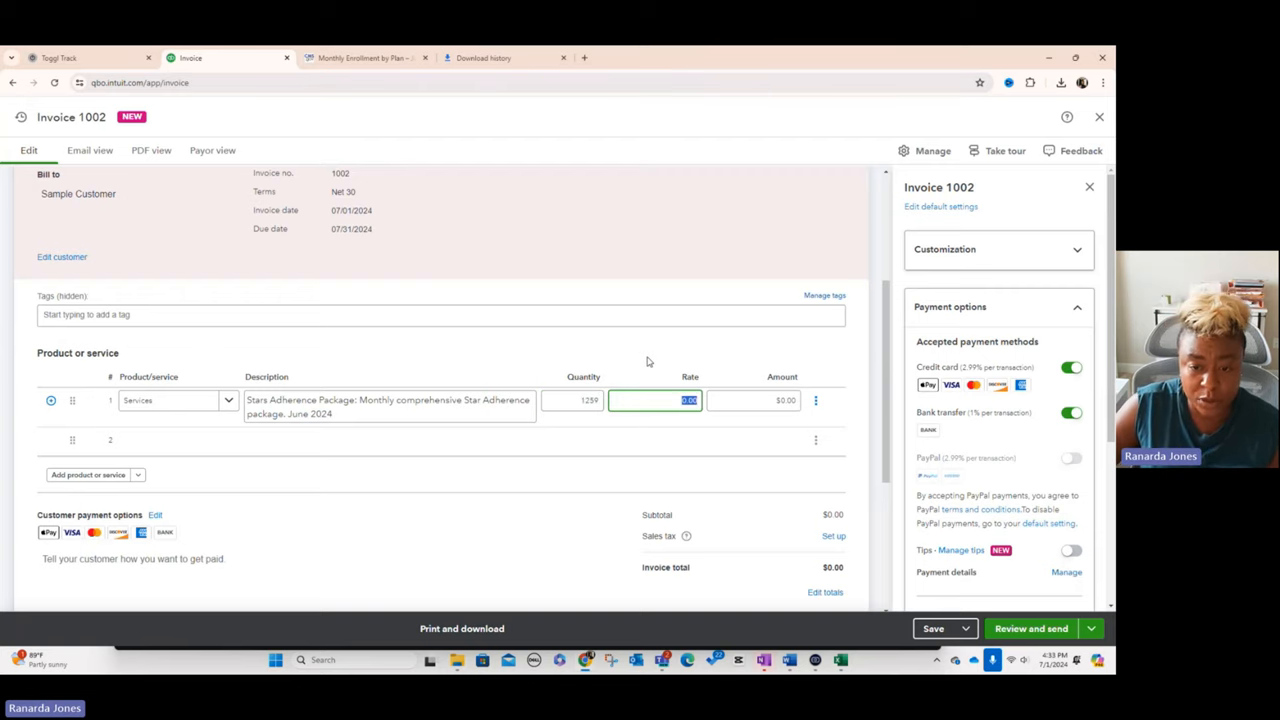
type("1.00")
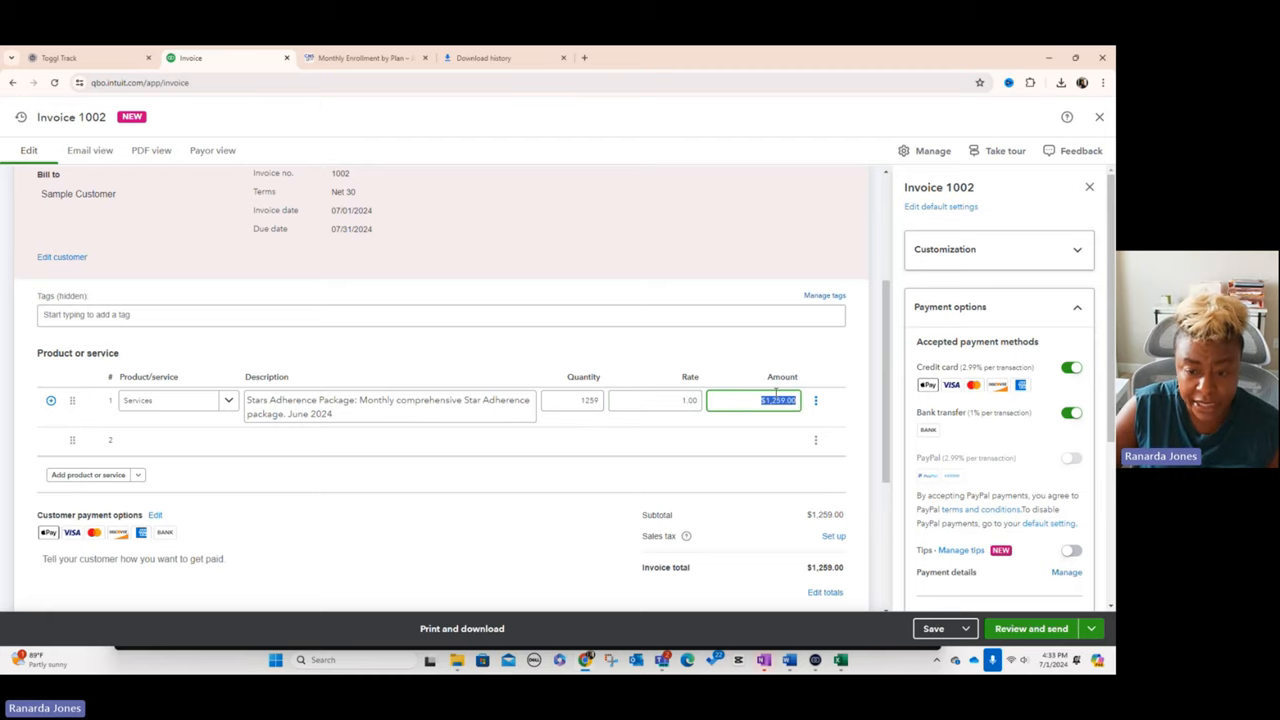
left_click(176, 440)
type(" H0028")
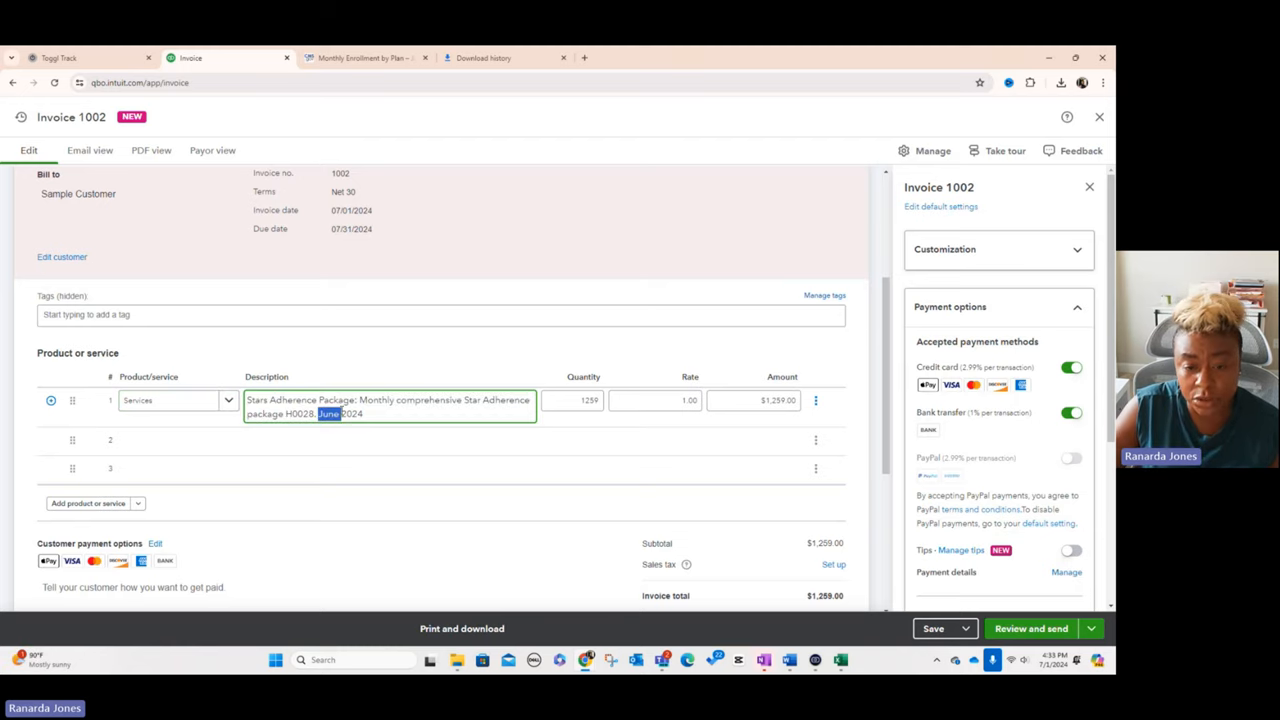
scroll("down", 3)
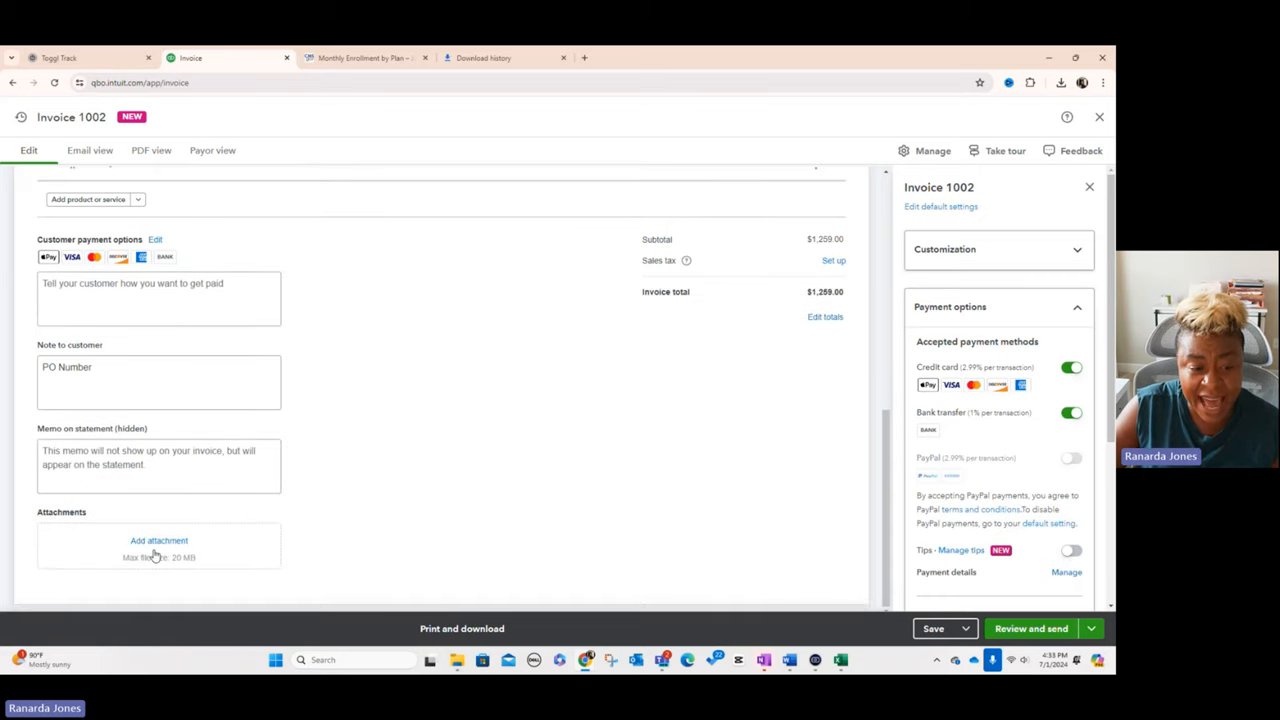
mouse_move(216, 524)
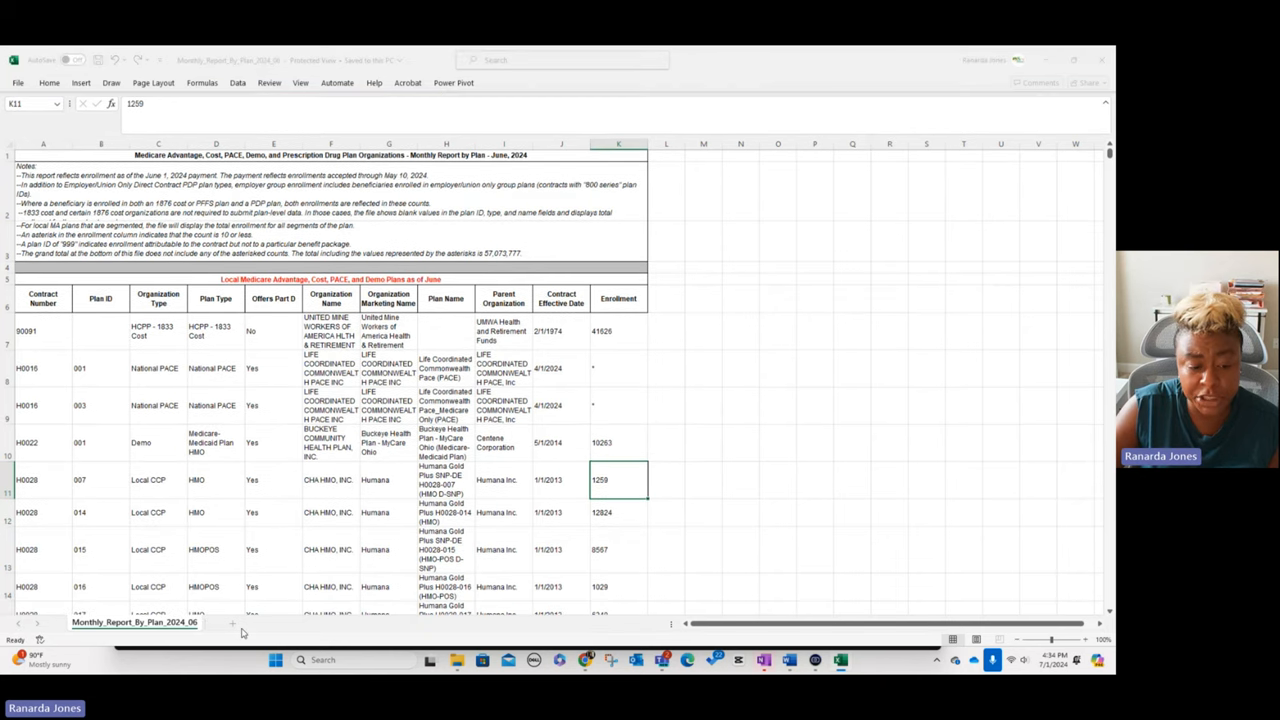
Rename the new sheet to Client Name and select the enrollment report data for a pivot table.
right_click(224, 622)
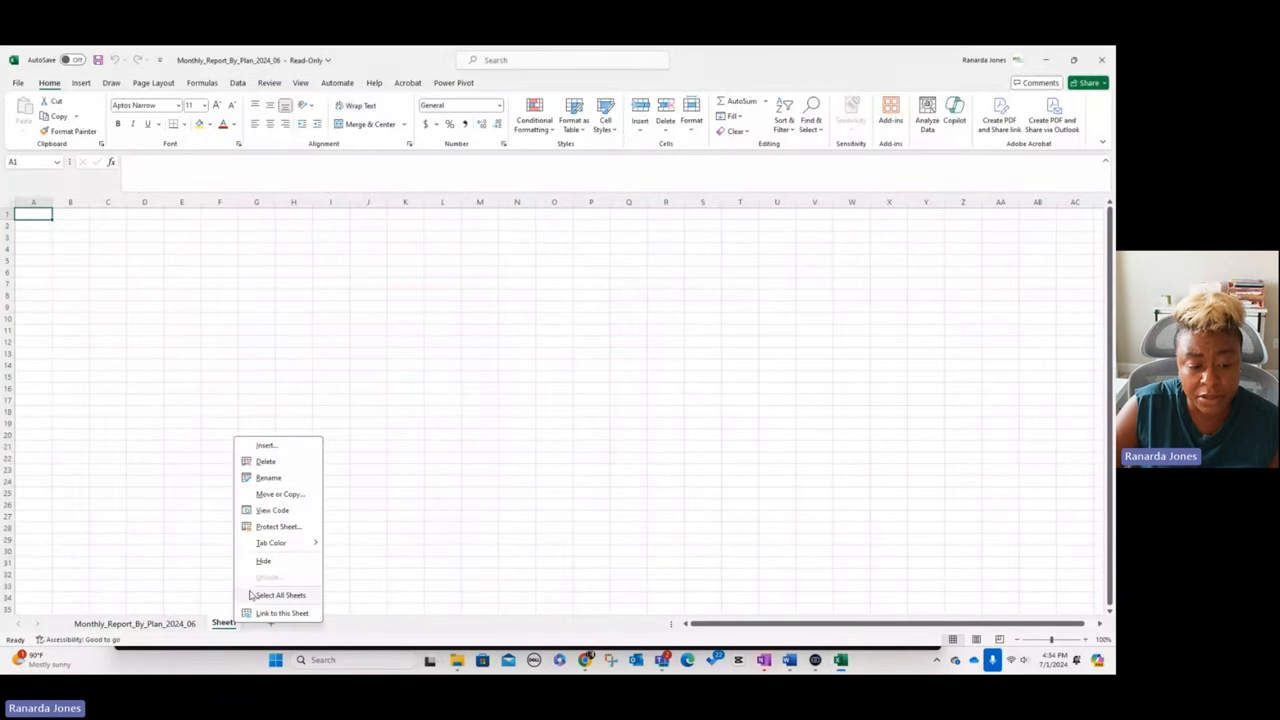
left_click(268, 476)
type("Client Name")
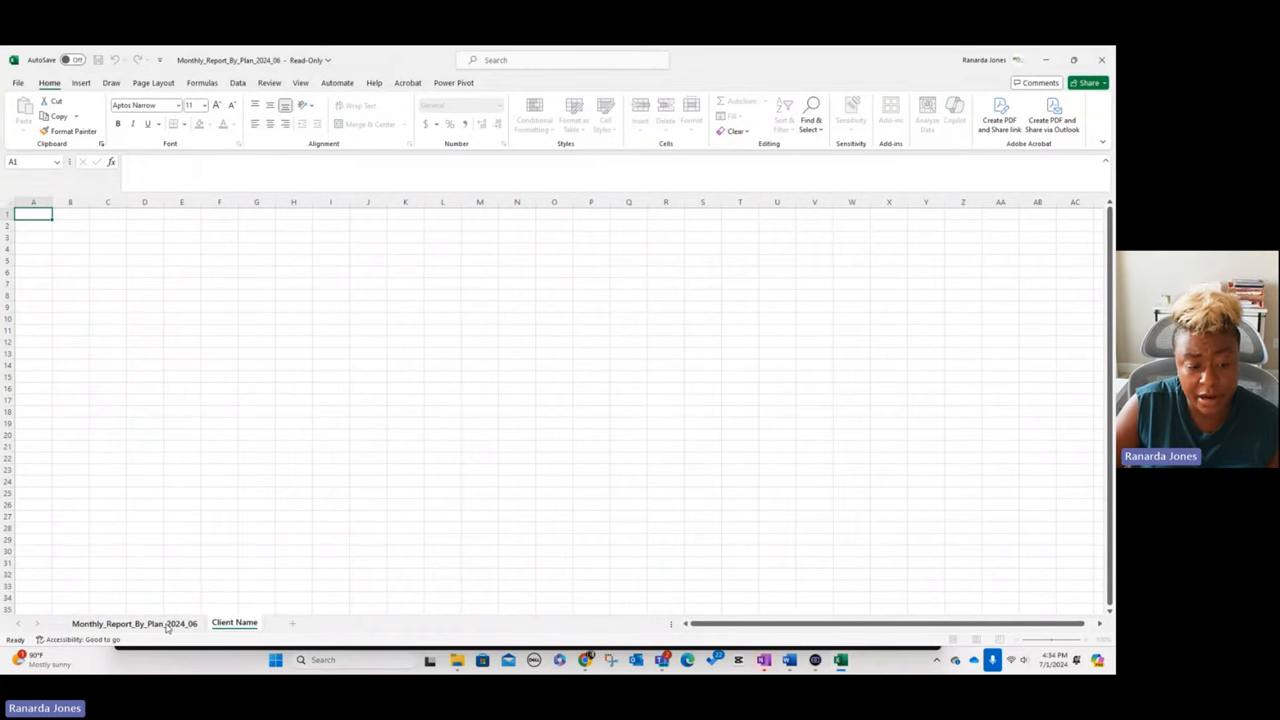
left_click(134, 624)
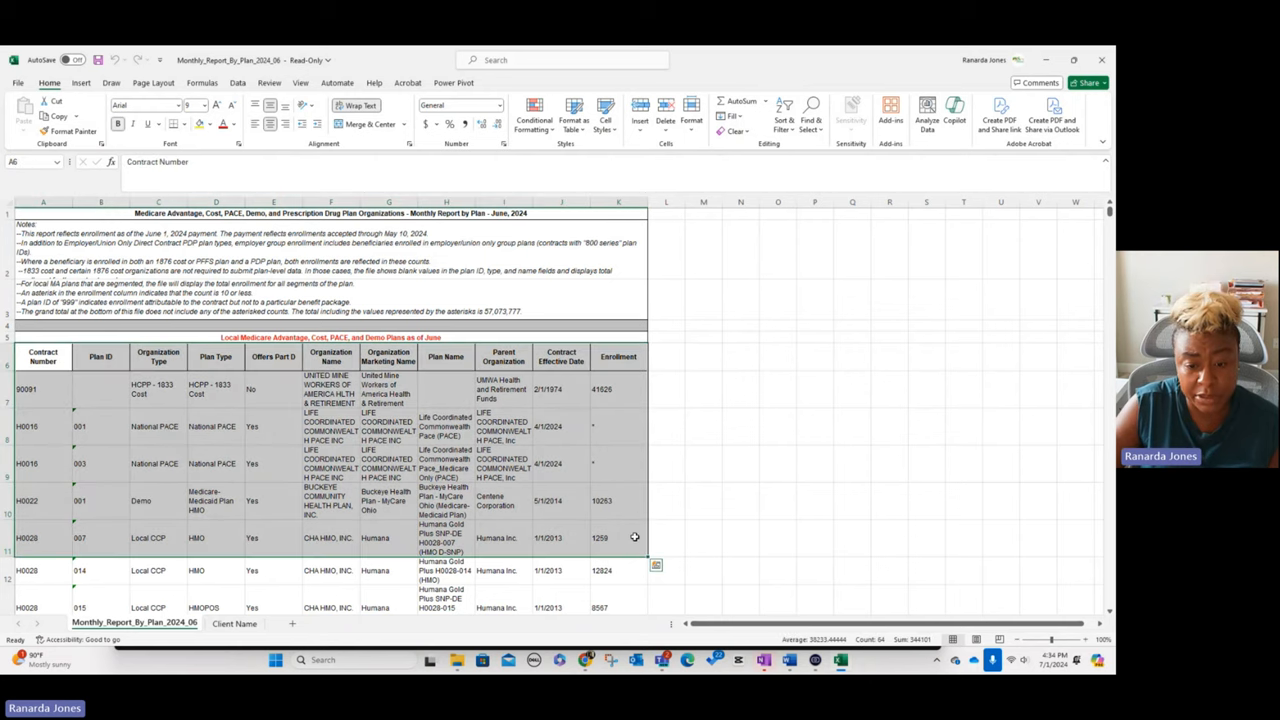
left_click(234, 622)
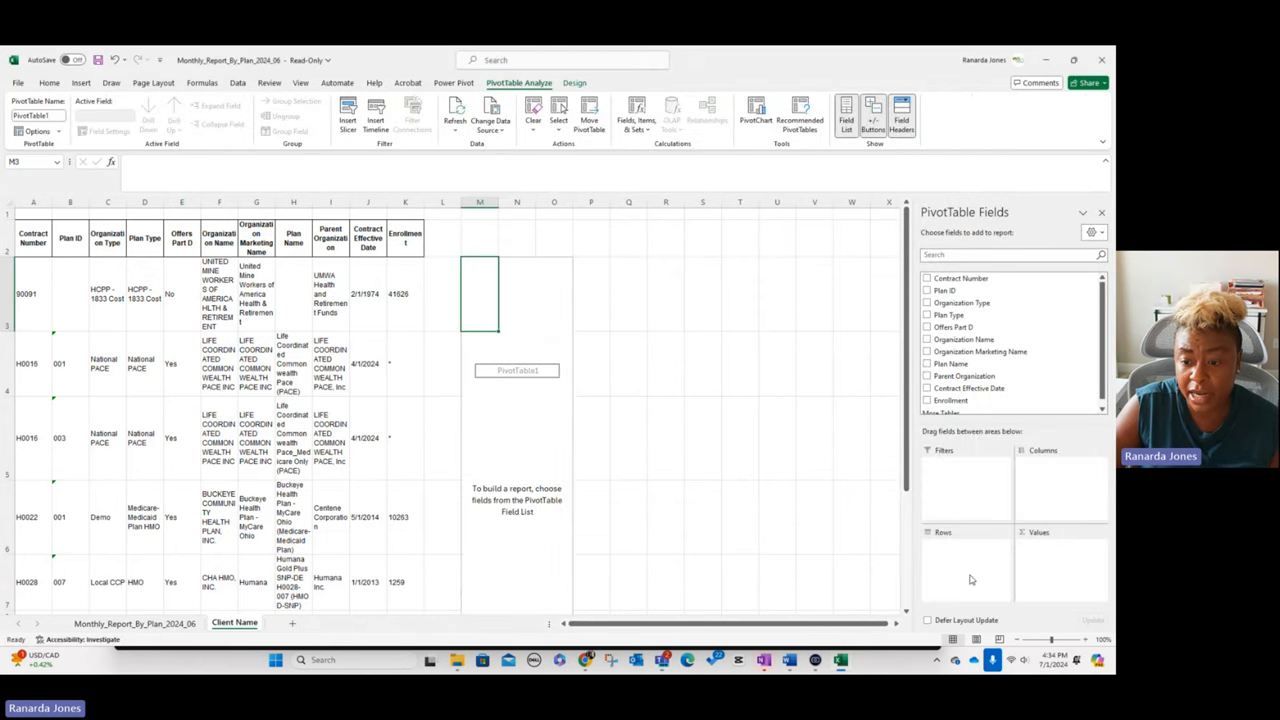
Put Contract Number in rows and Enrollment in values summed, showing 1259 for H0028.
left_click(926, 278)
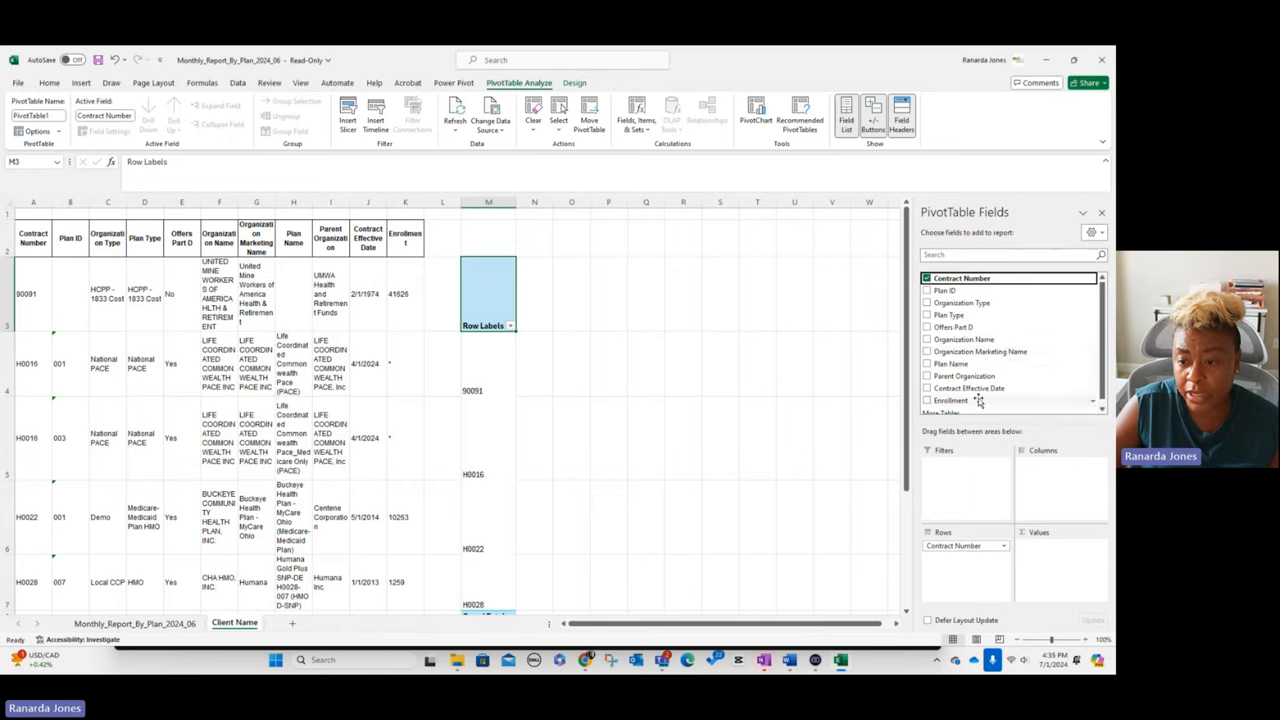
left_click(928, 400)
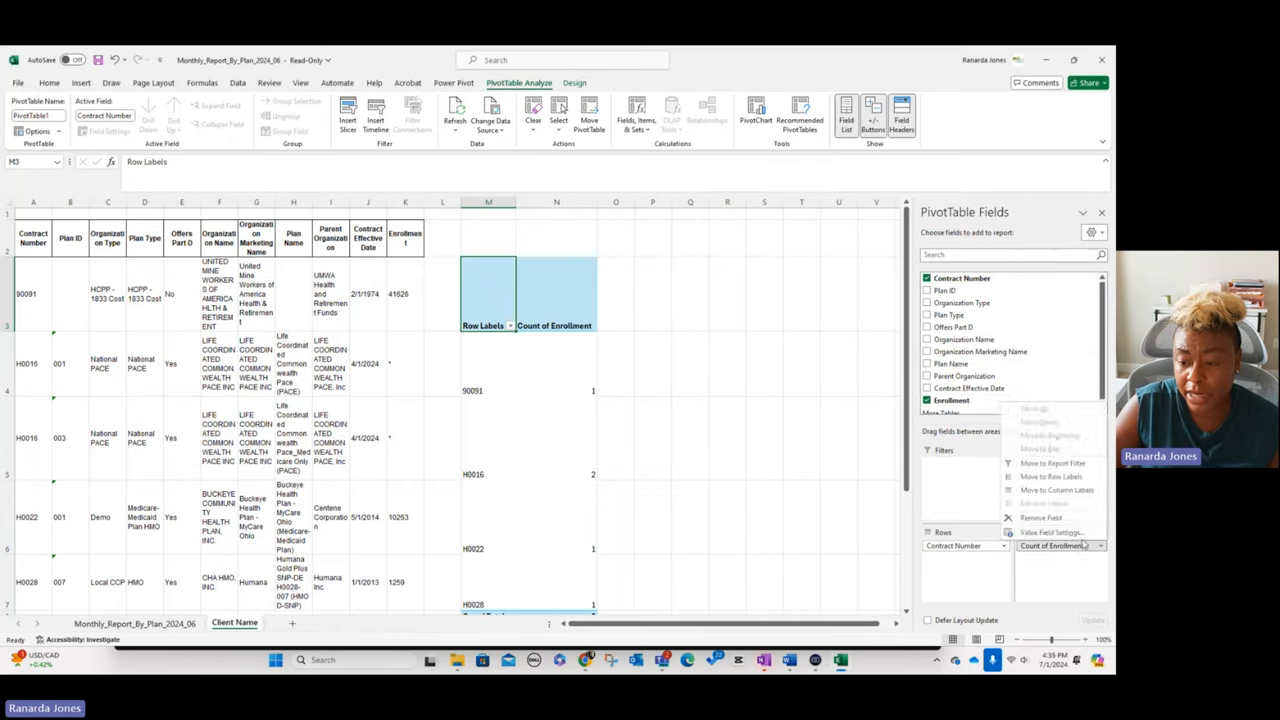
left_click(1052, 532)
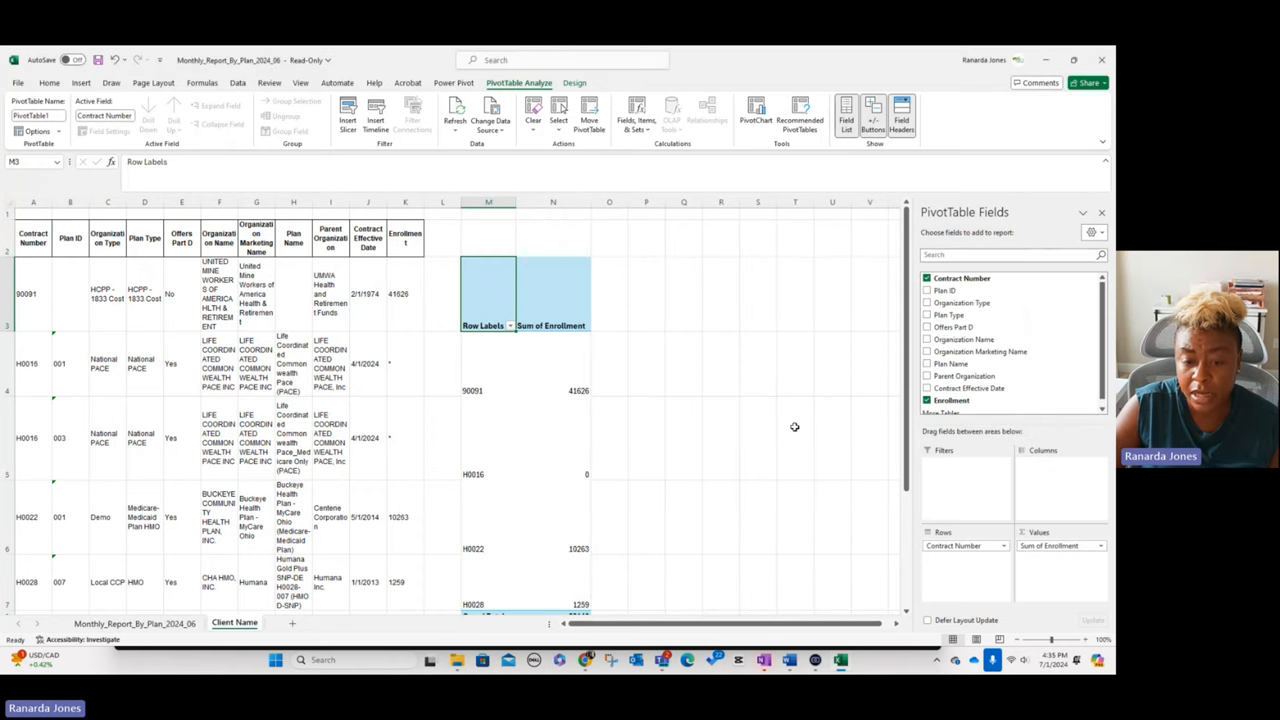
scroll("down", 3)
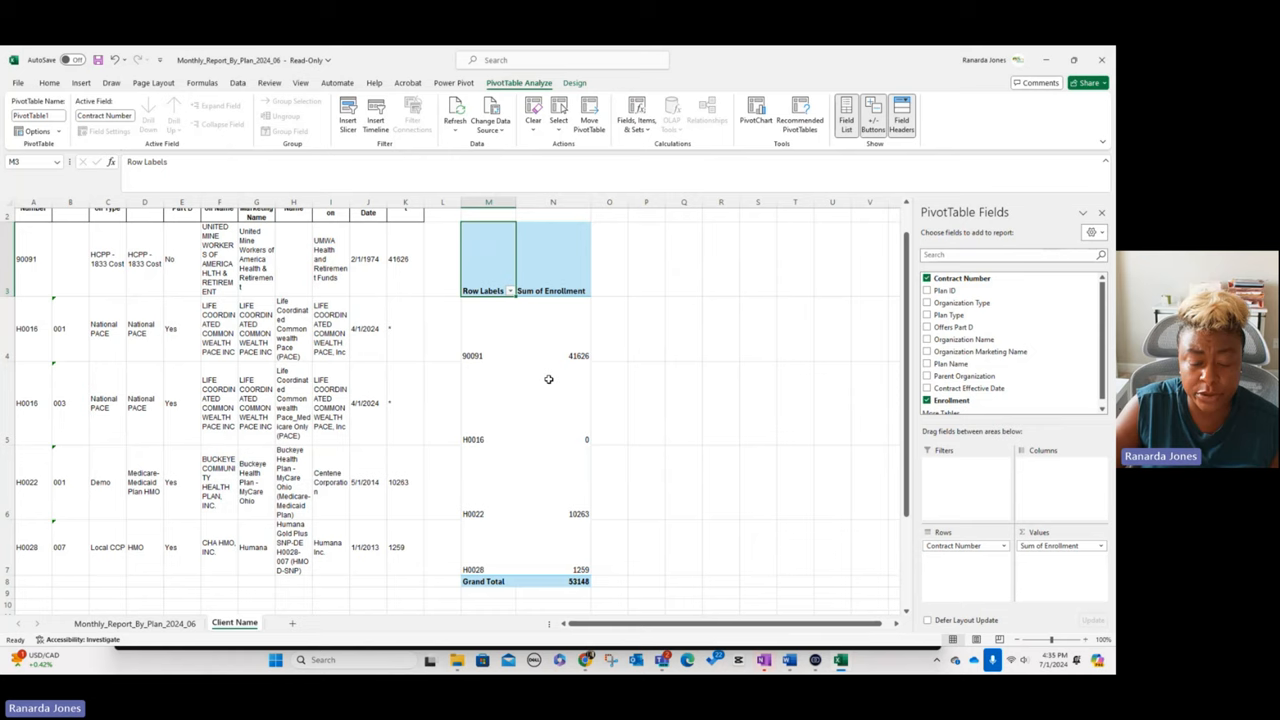
mouse_move(604, 568)
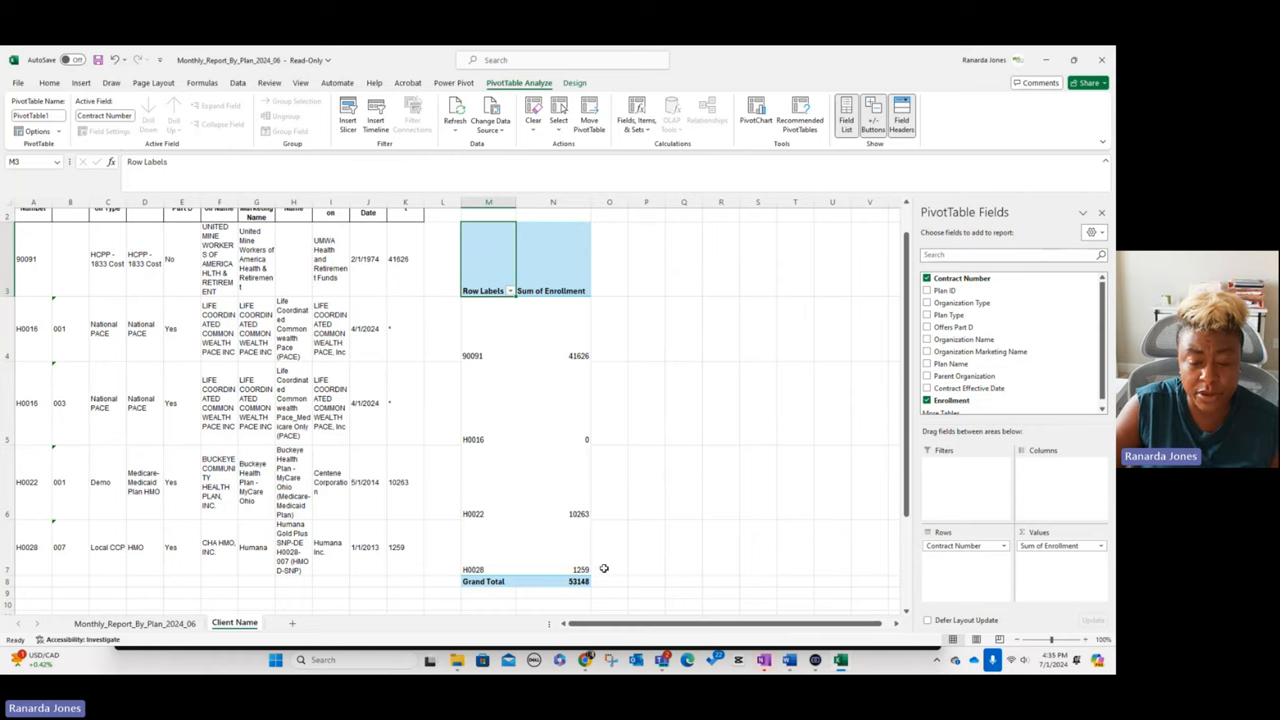
mouse_move(512, 508)
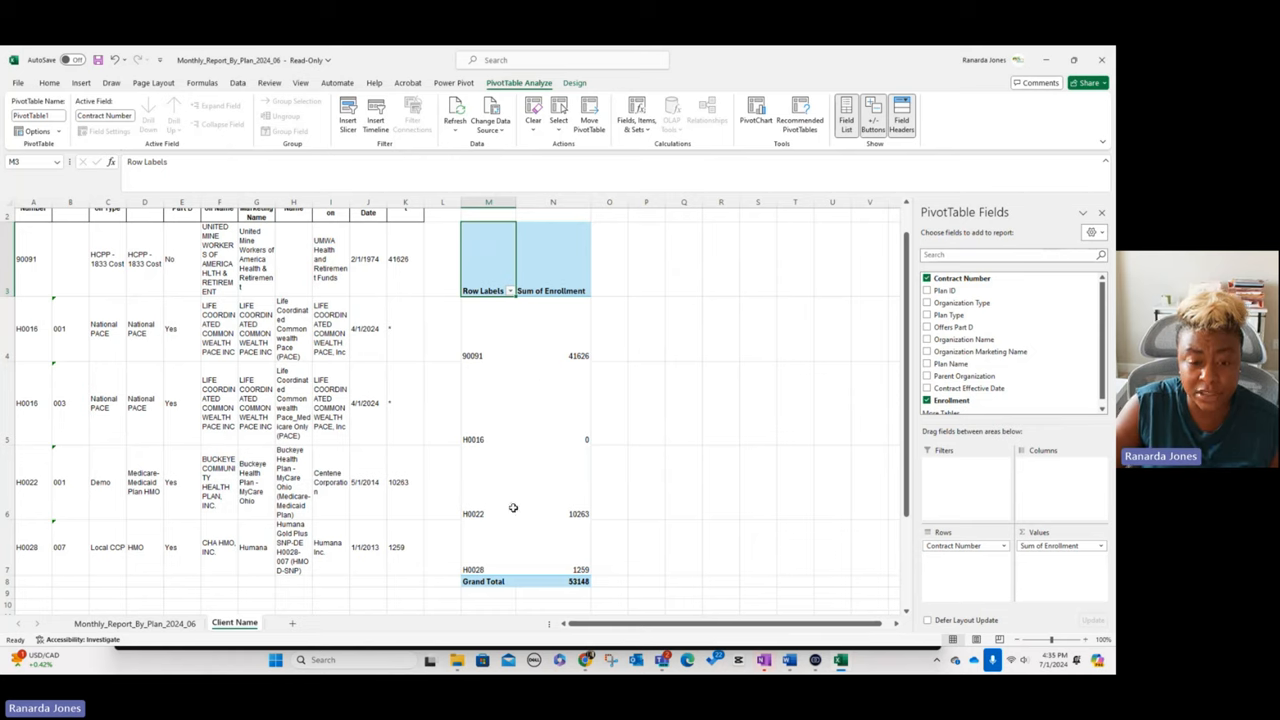
mouse_move(590, 512)
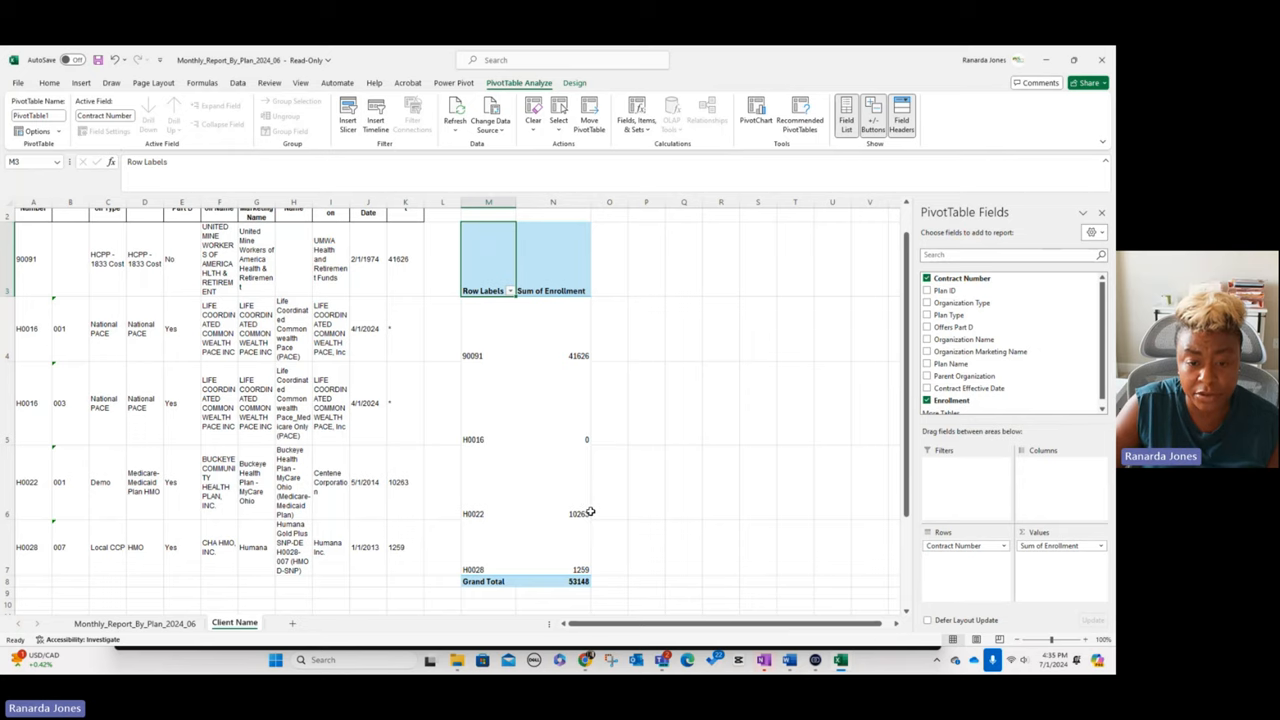
mouse_move(496, 476)
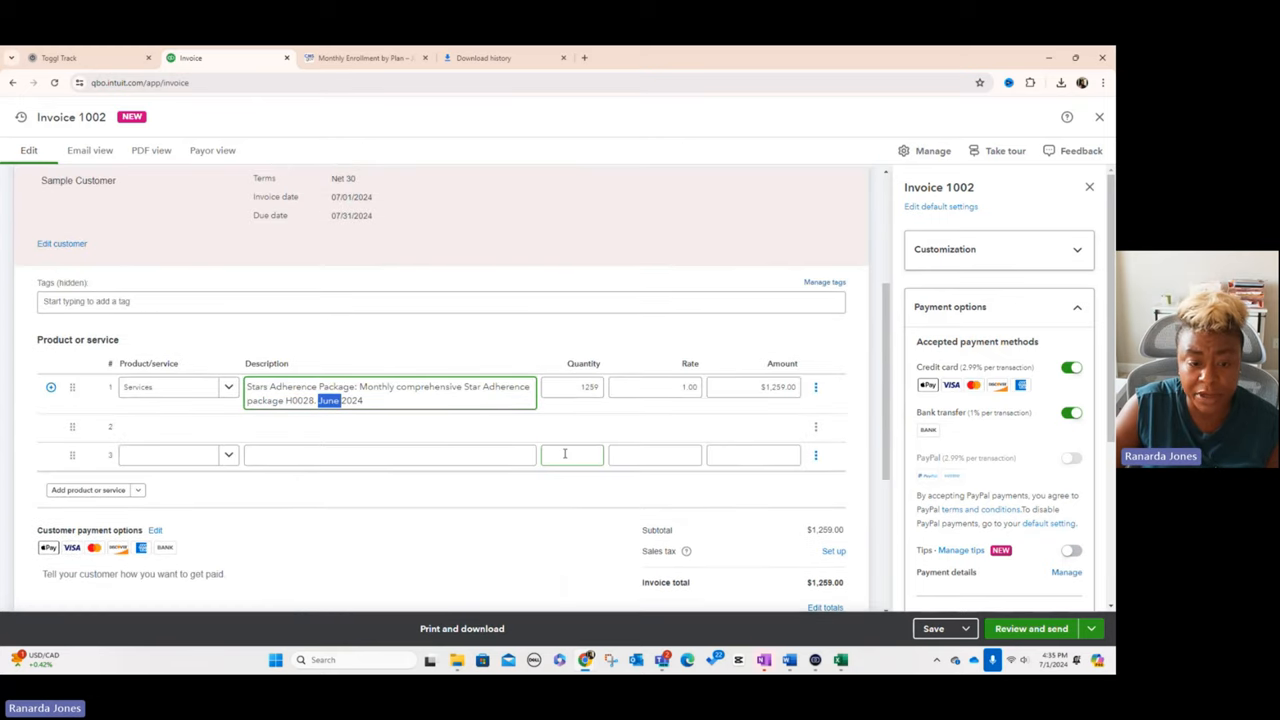
Show the payment terms choices for invoice 1002, from Due on receipt to Net 60.
left_click(366, 424)
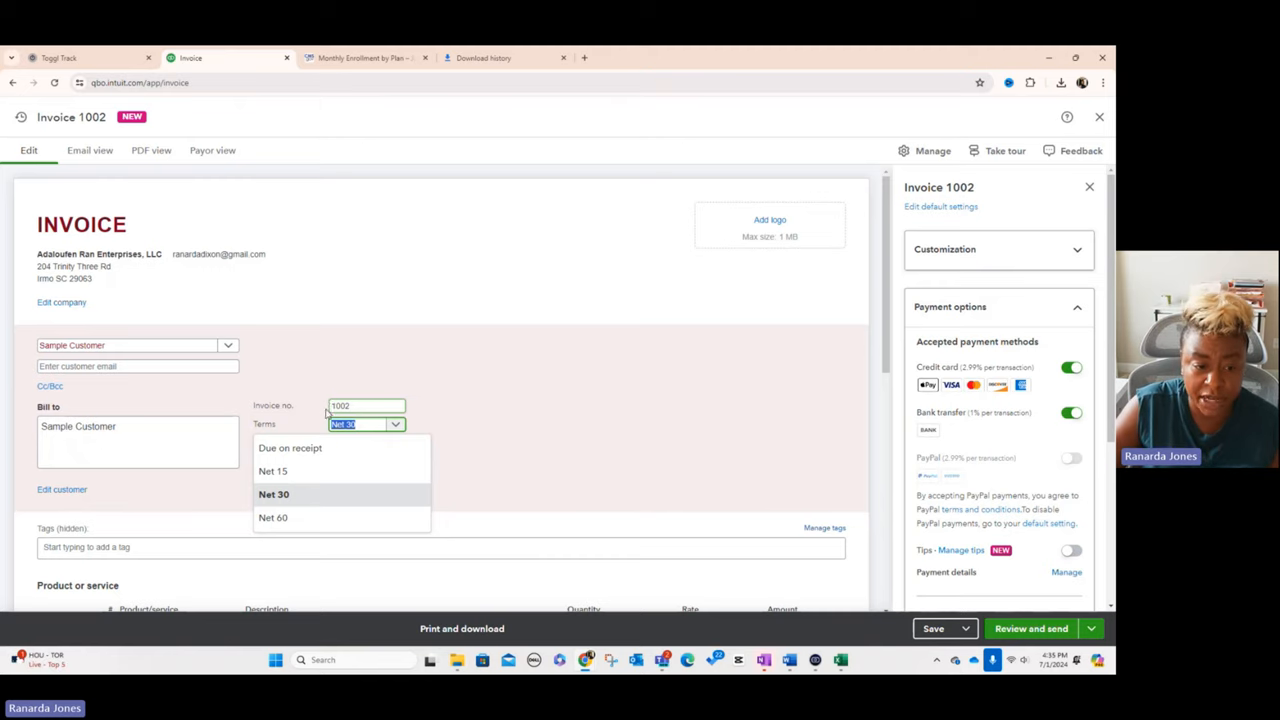
mouse_move(272, 472)
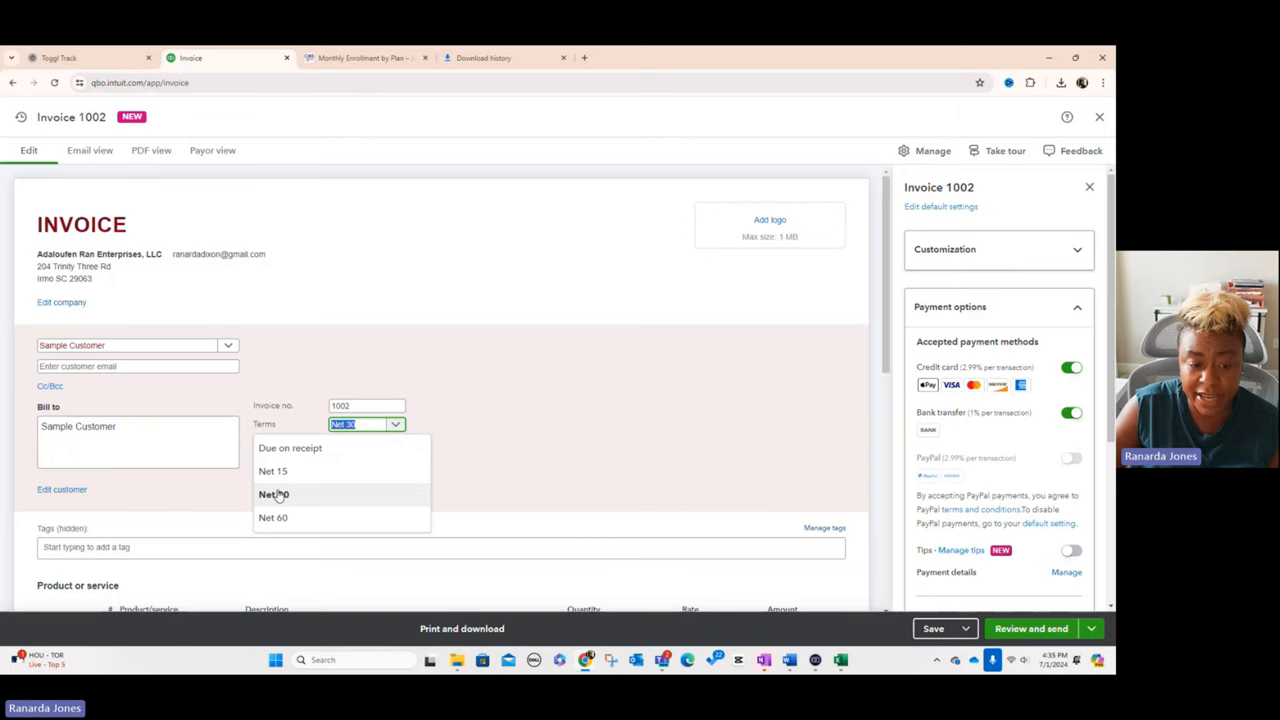
mouse_move(272, 516)
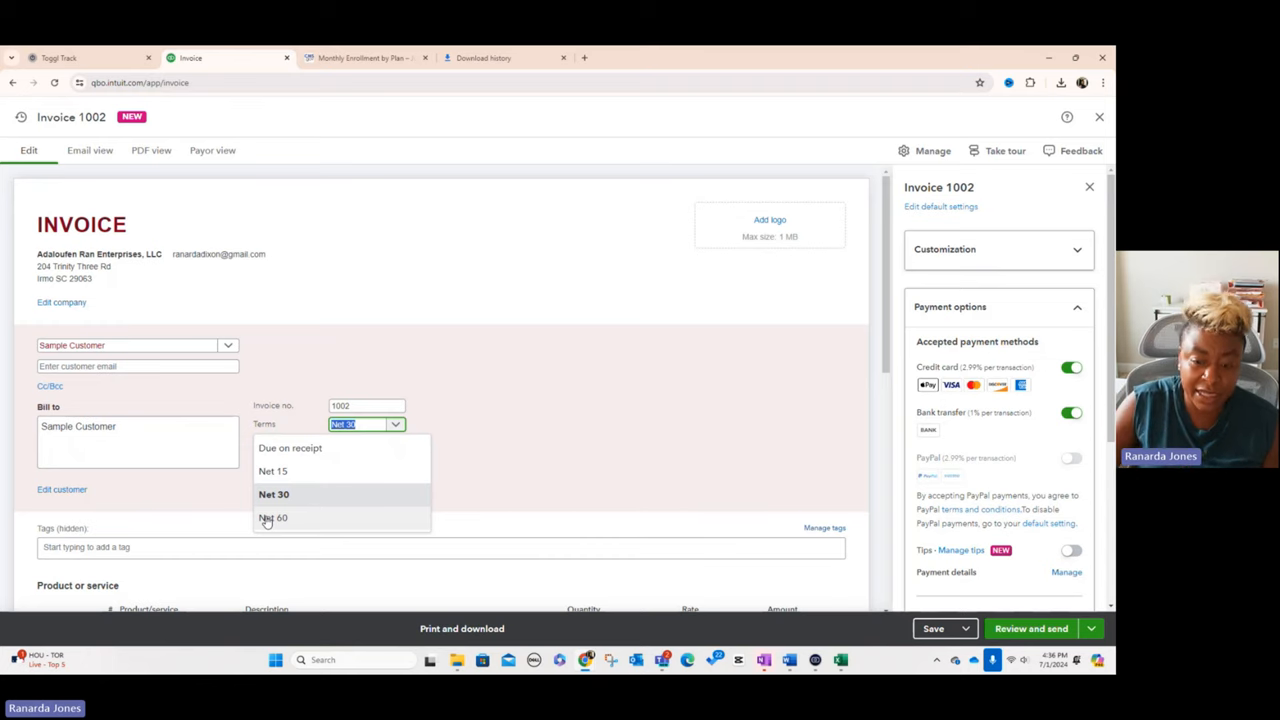
scroll("down", 3)
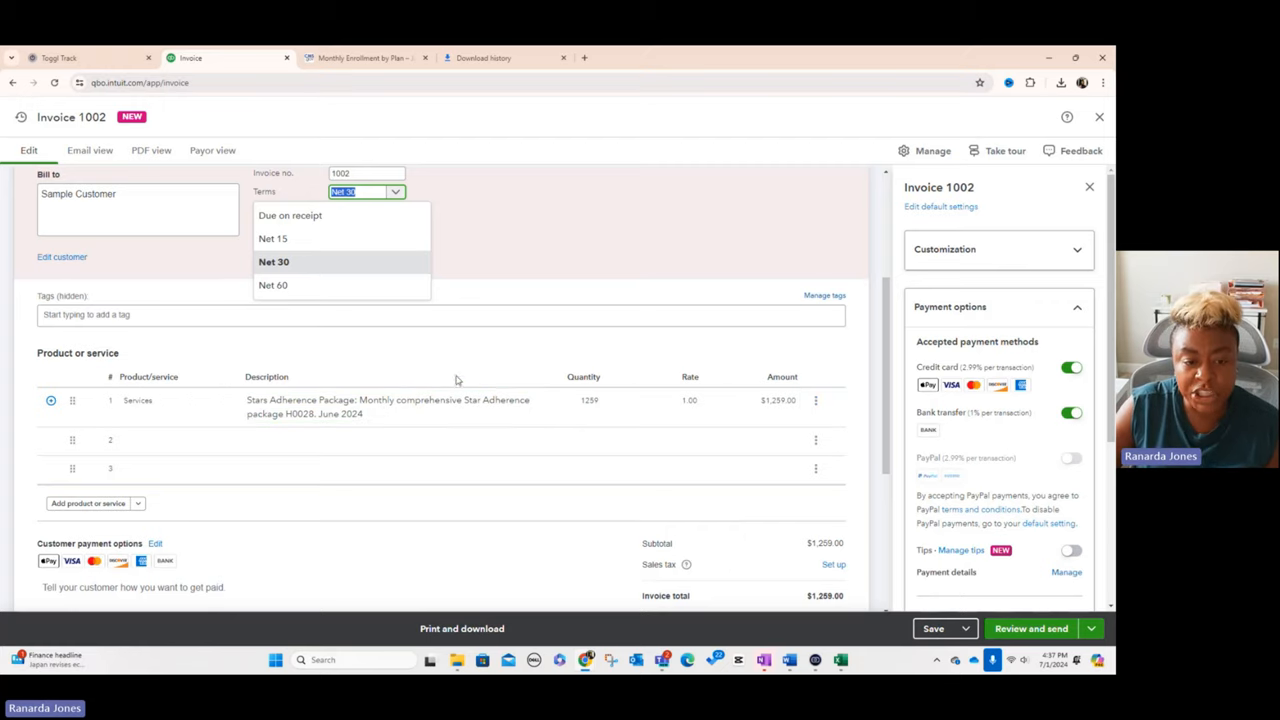
mouse_move(598, 224)
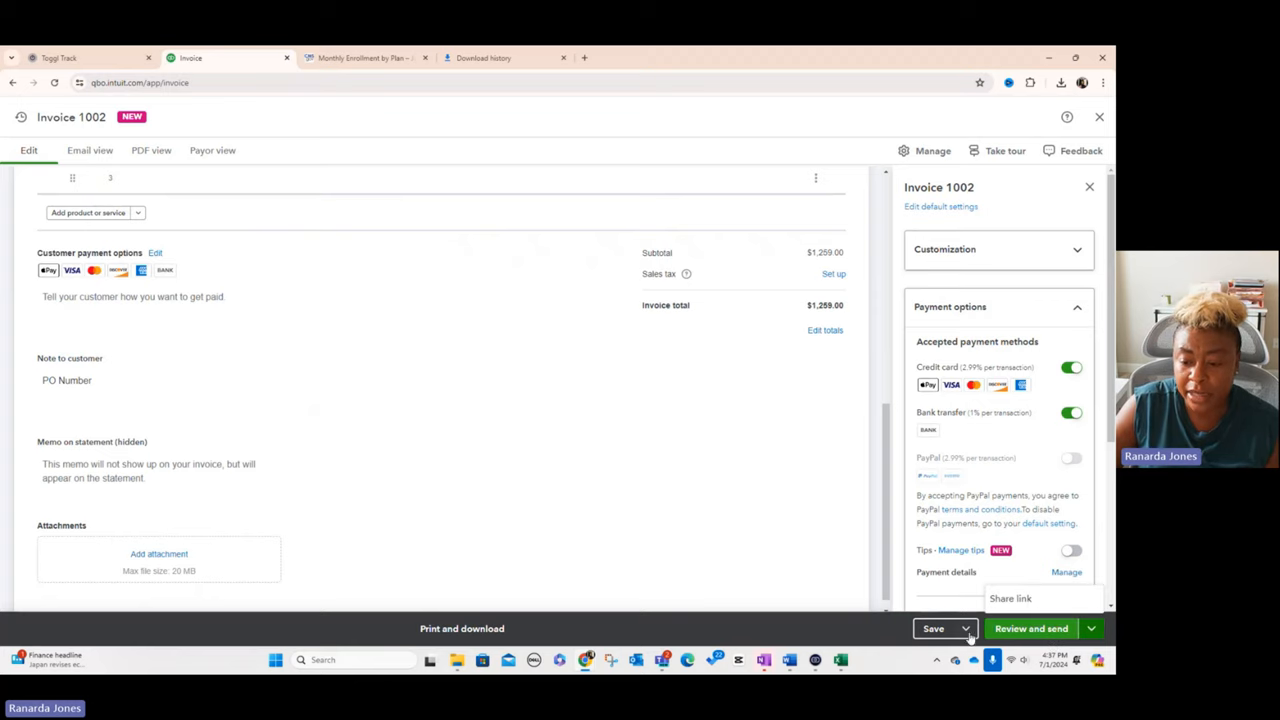
Save invoice 1002 and bring up the Review and send screen for Sample Customer.
left_click(944, 628)
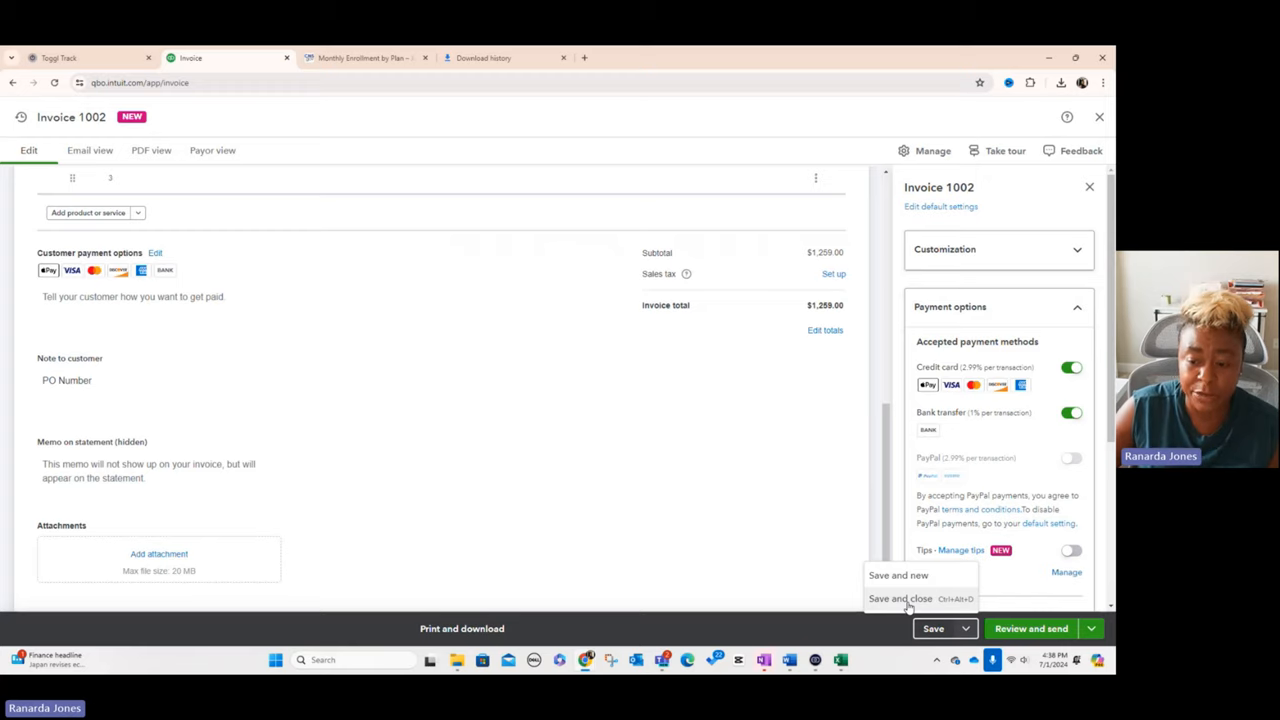
left_click(900, 598)
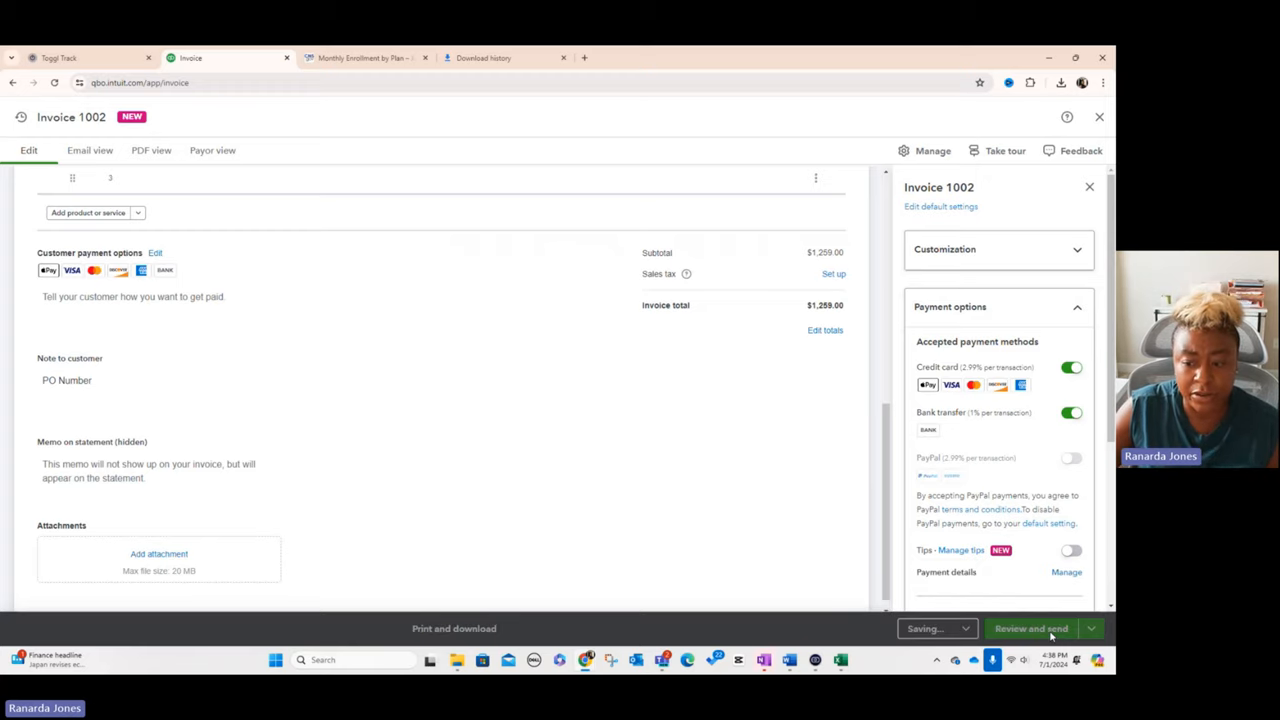
left_click(1032, 628)
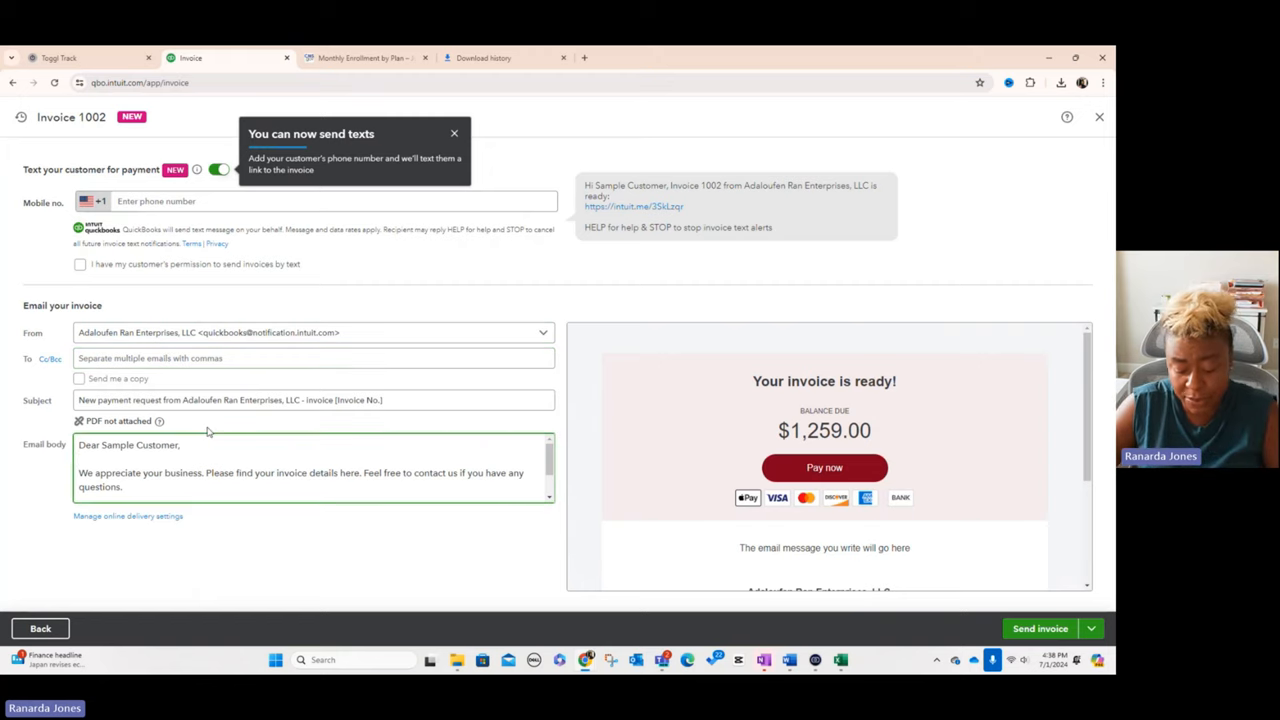
Add 'This is the invoice for services rendered in June 2024.' to the email body.
type("This is the invoice for services rendered in June 2024.")
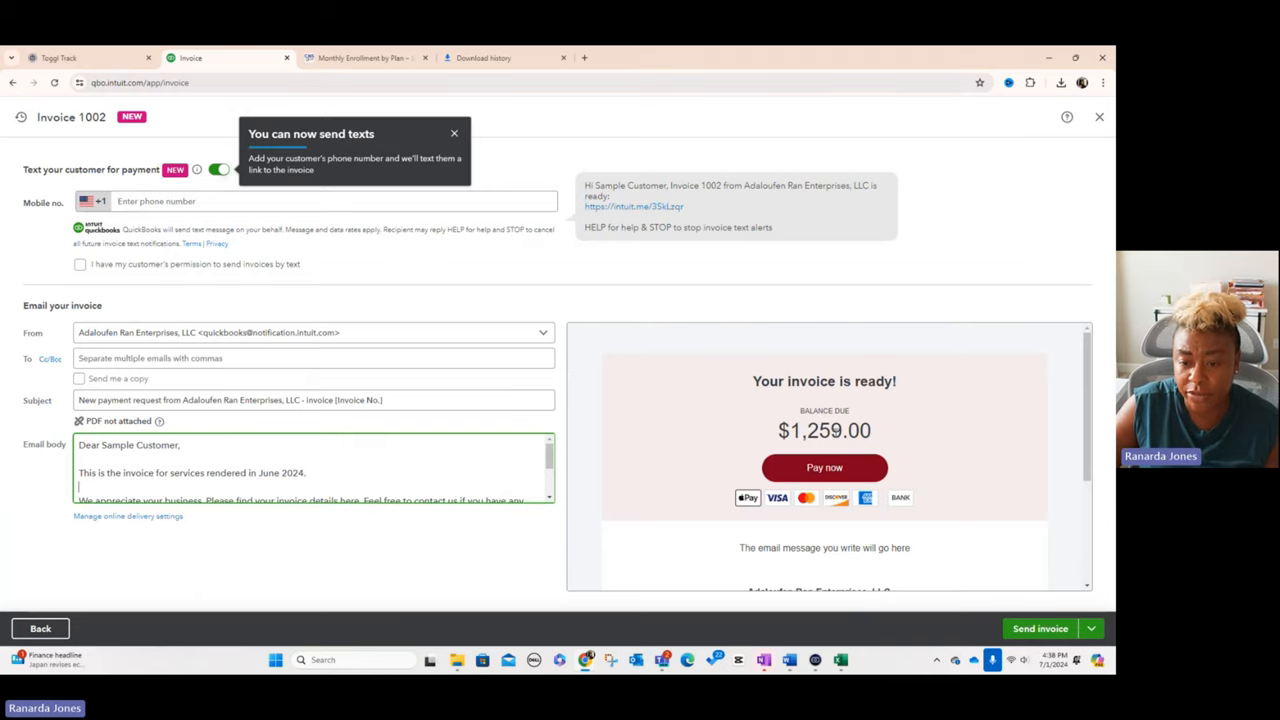
scroll("down", 3)
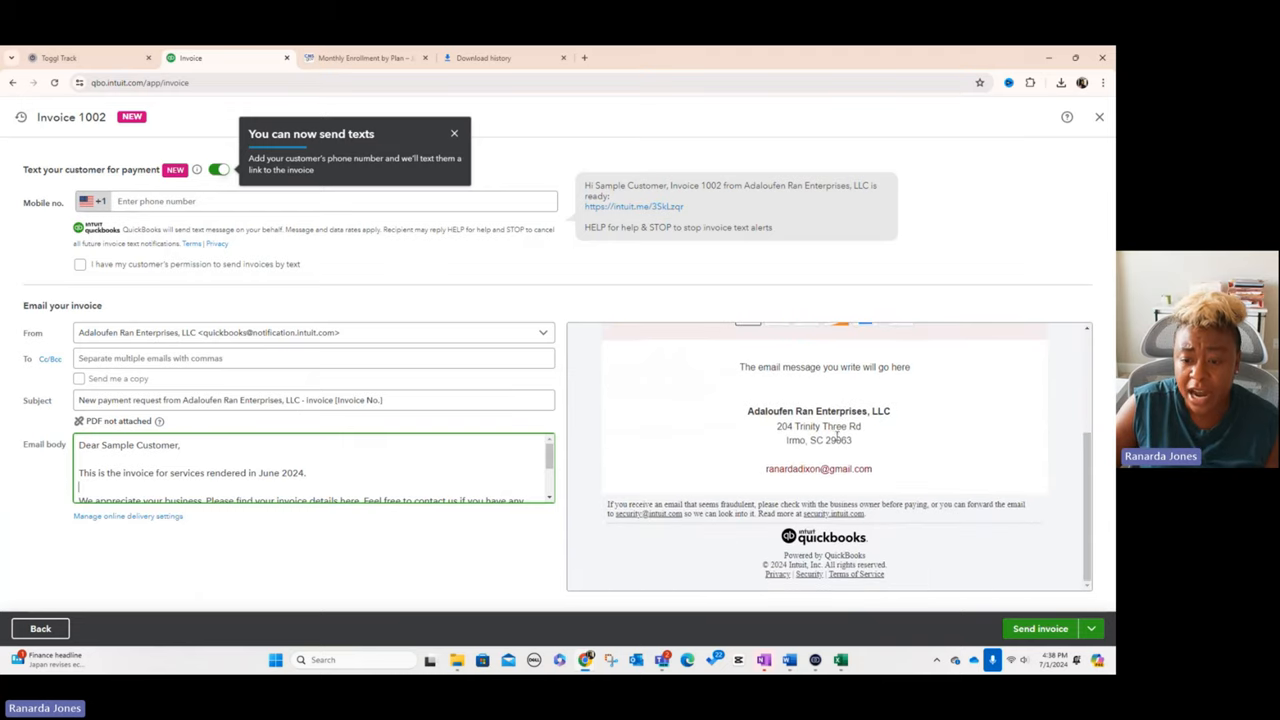